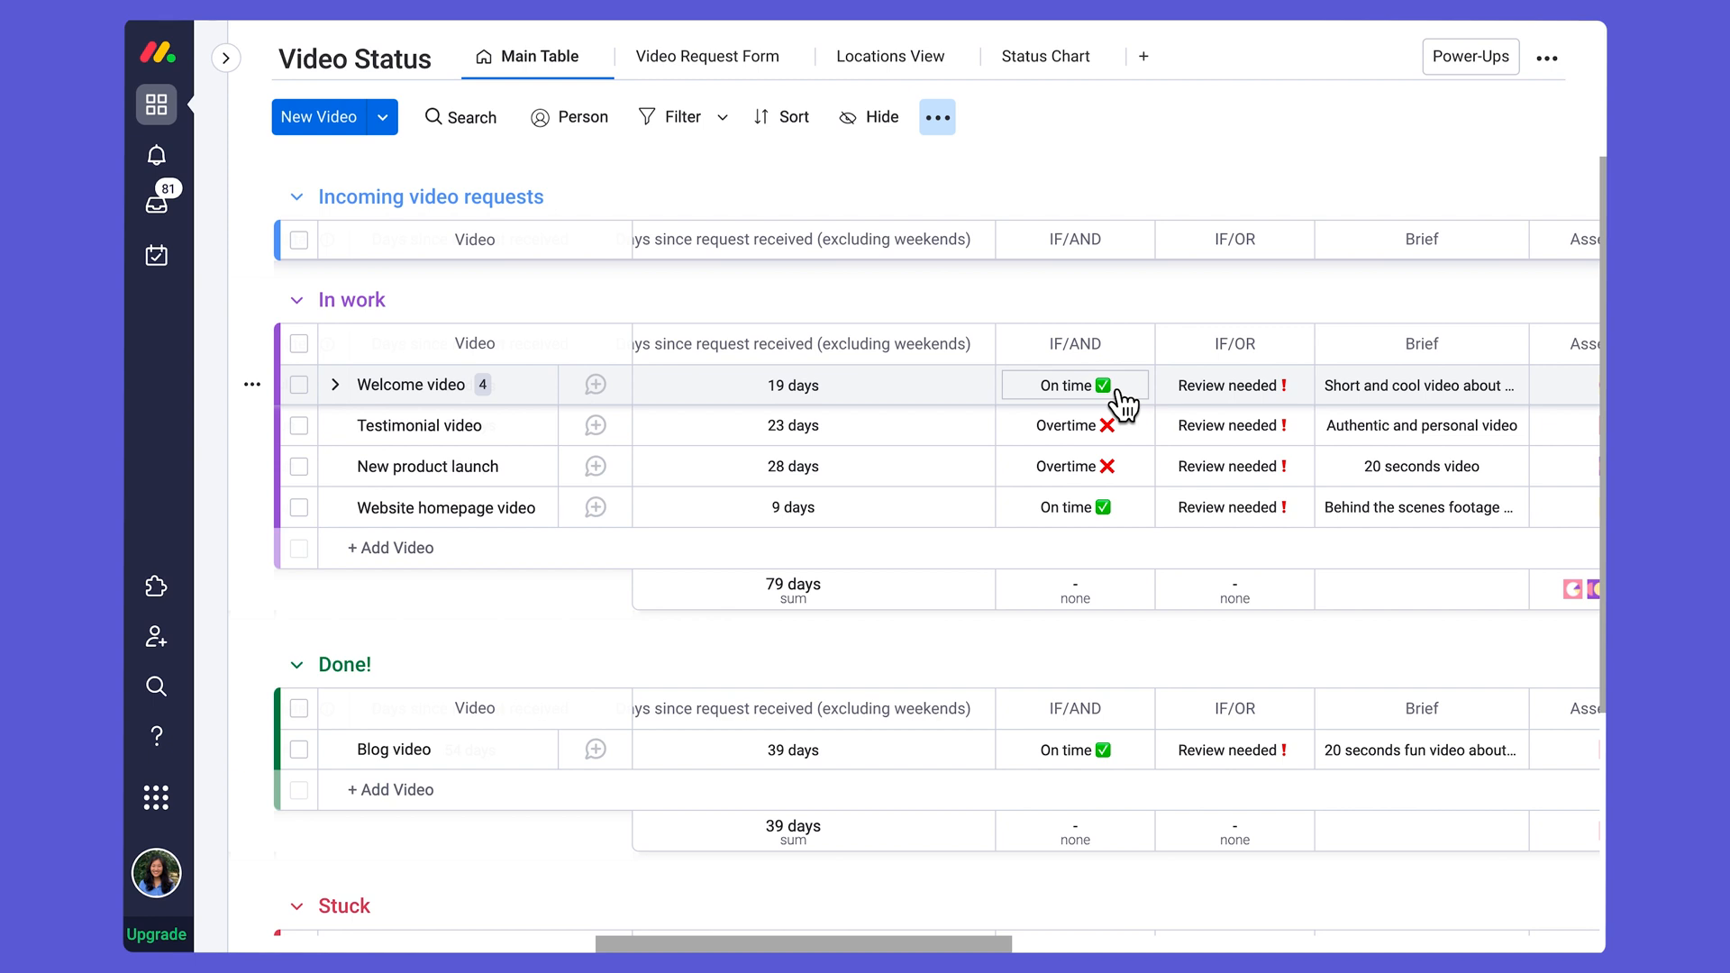
Step: View the IF/AND column's IF(AND(...)) formula that returns Overtime or On time
click(1071, 386)
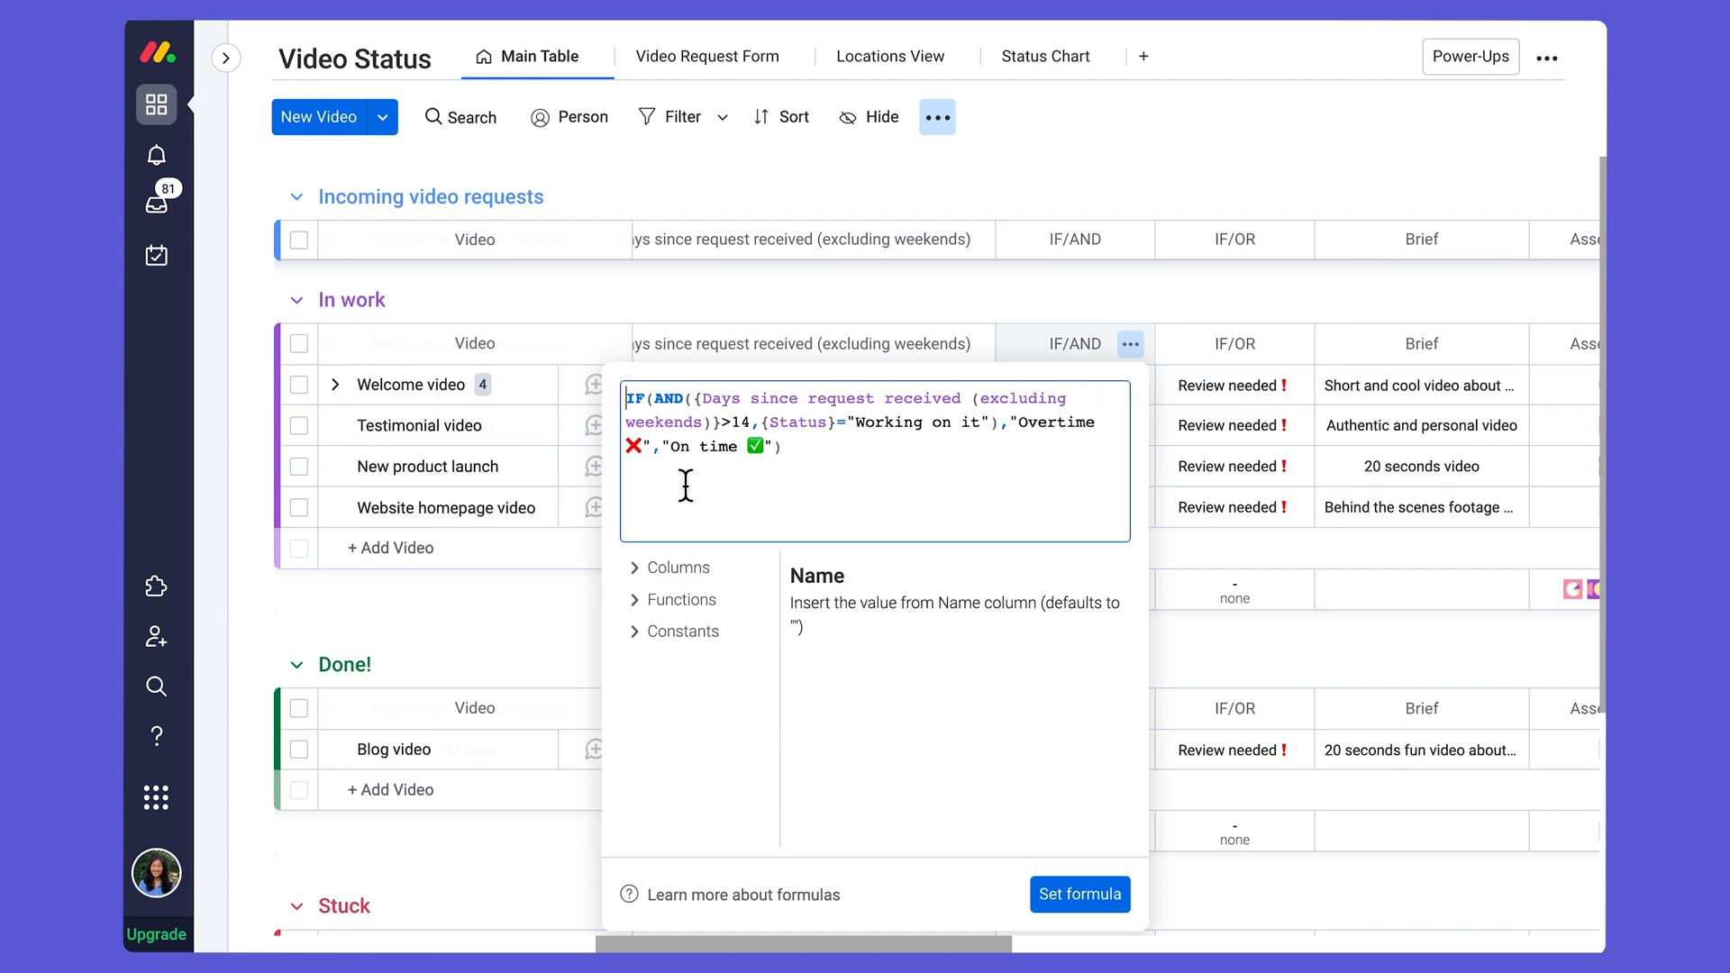
mouse_move(793, 456)
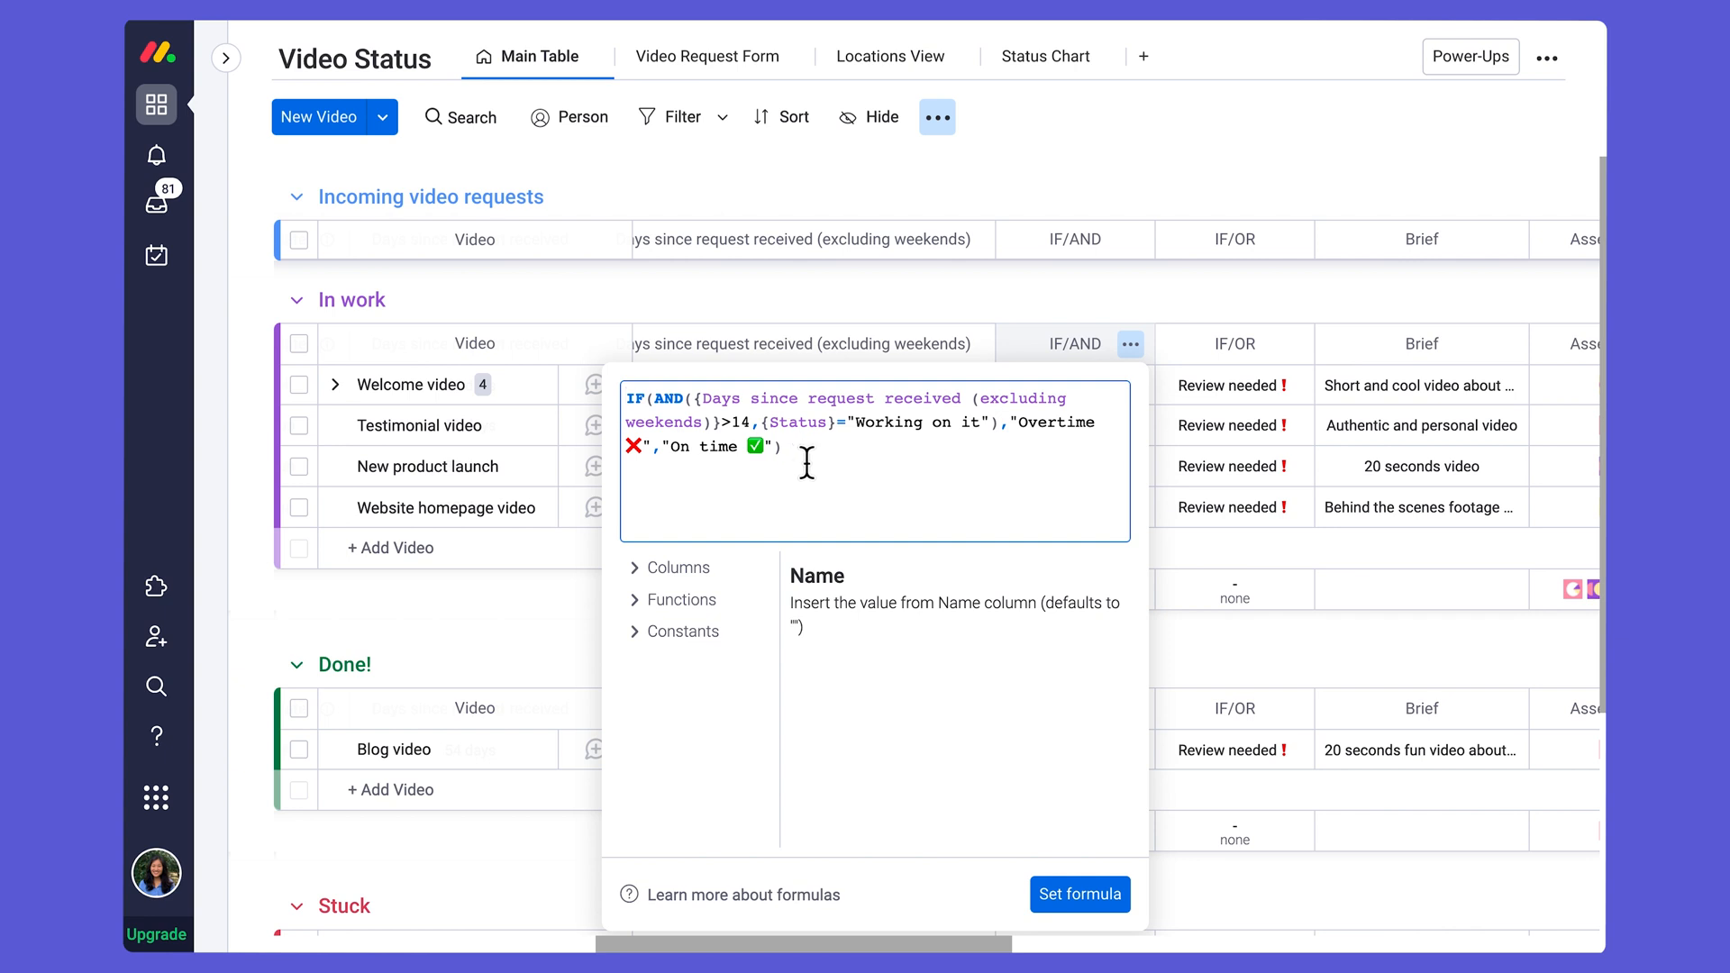
Step: Dismiss the IF/AND formula editor and return to the Main Table
click(1077, 894)
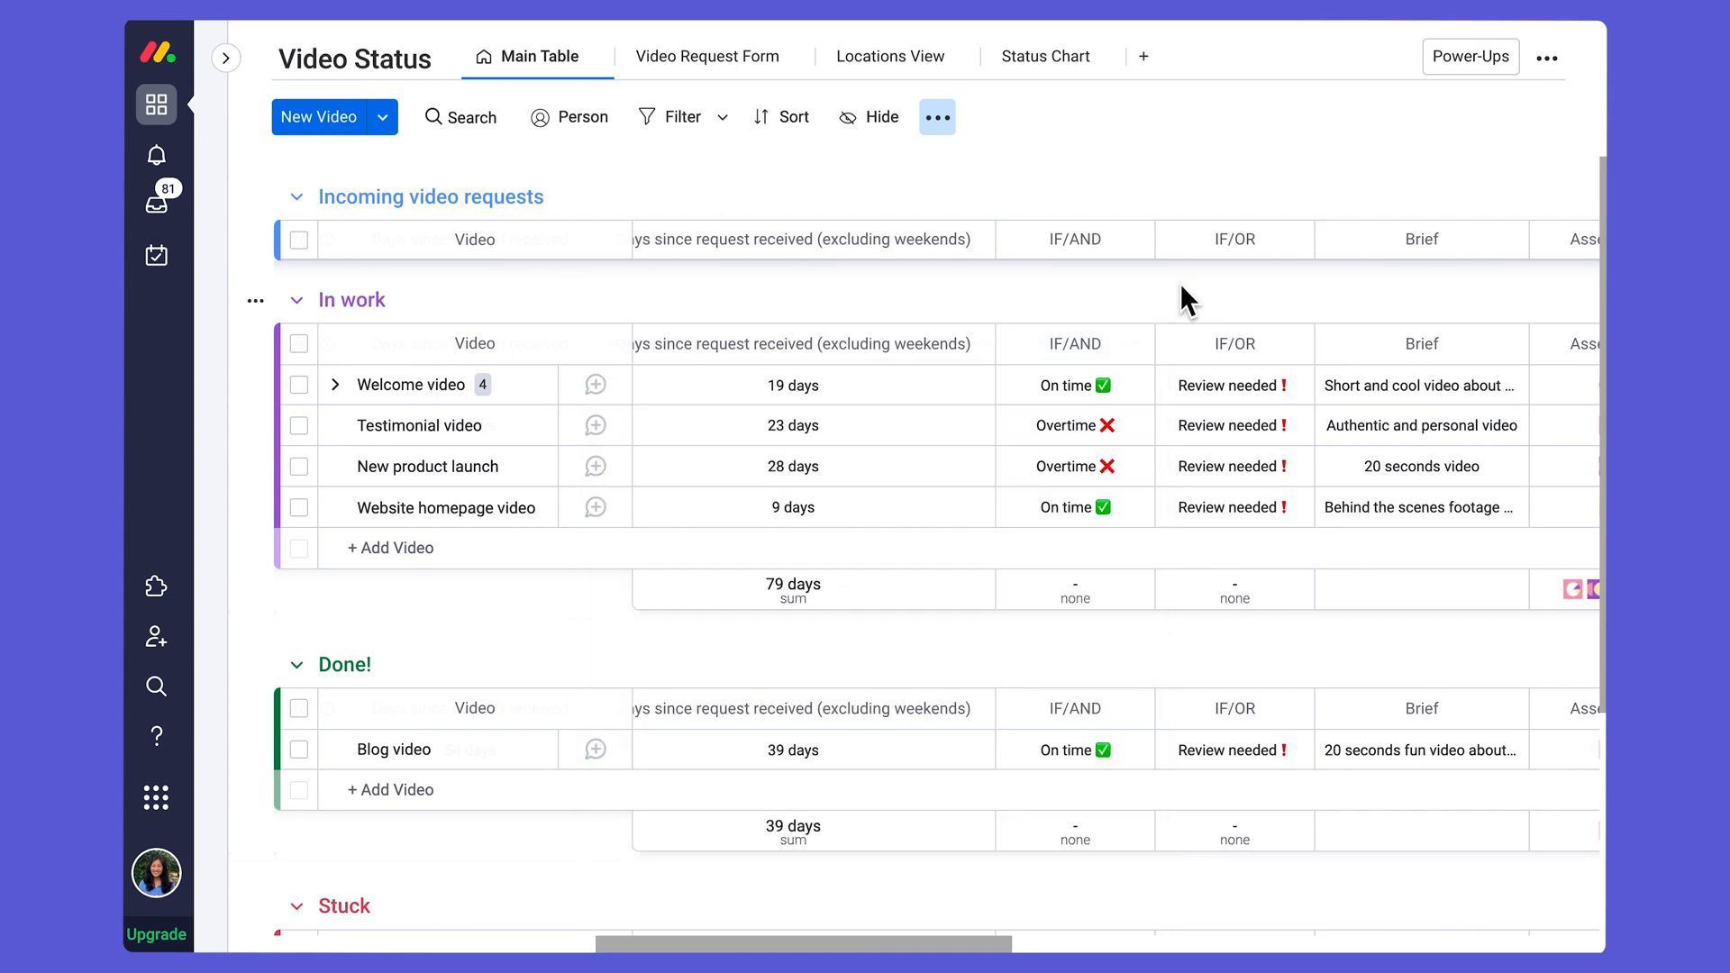
mouse_move(971, 894)
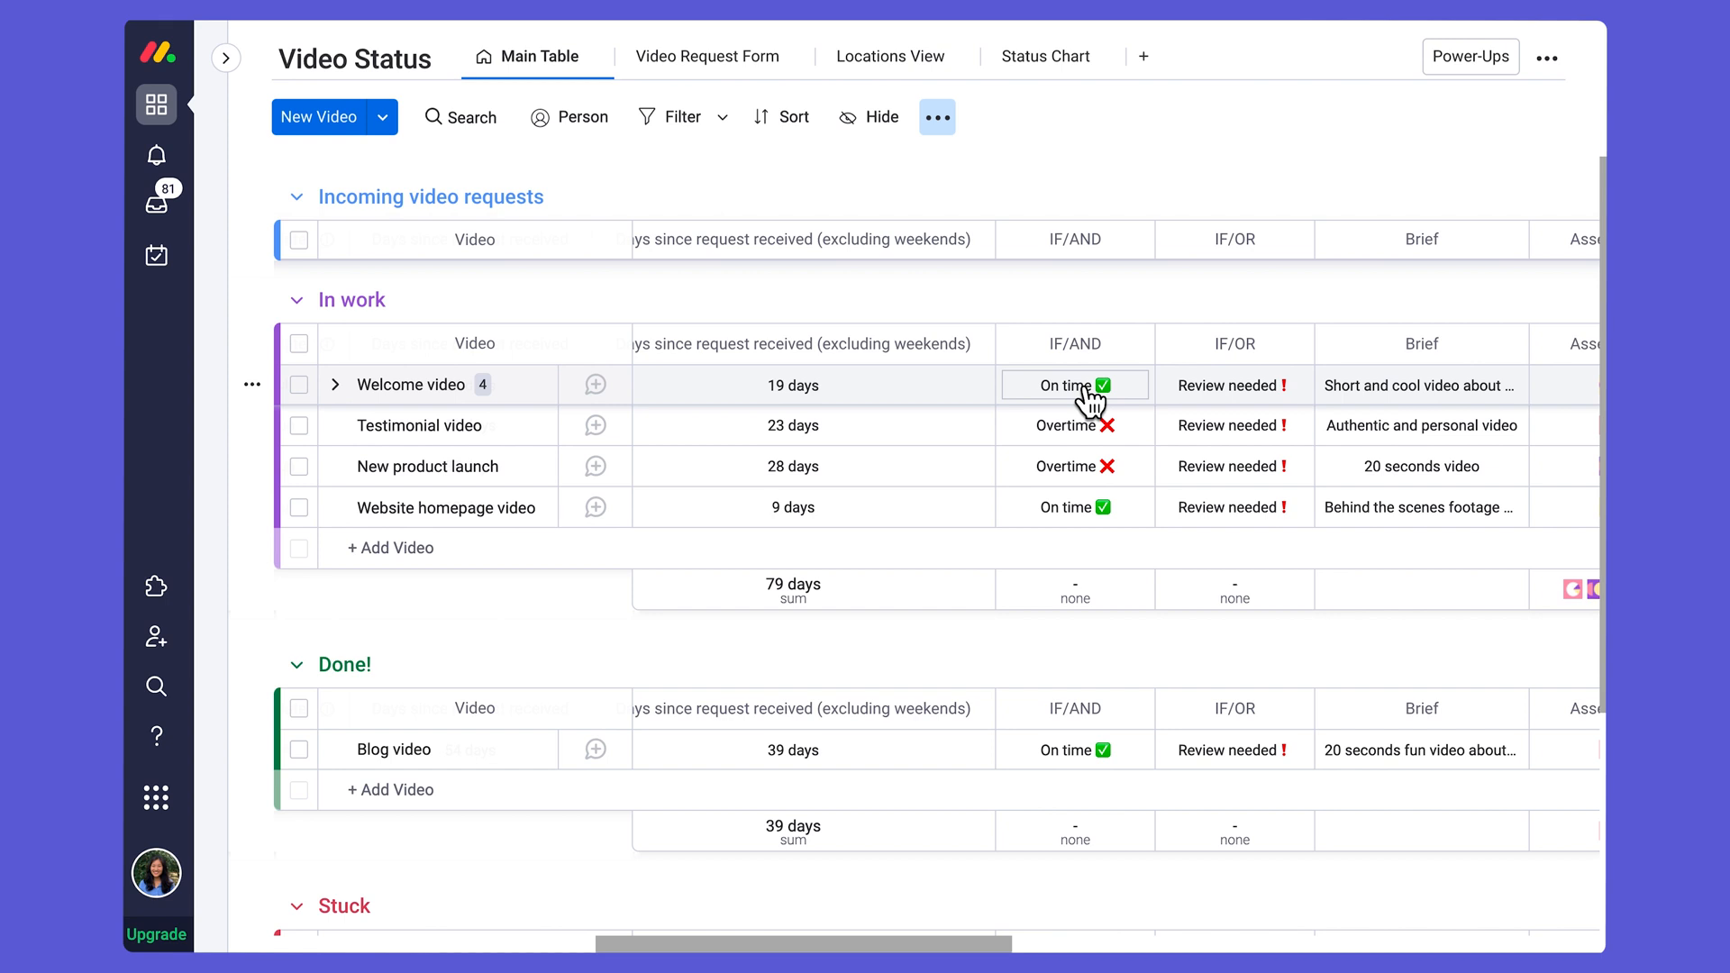
Step: Reopen the IF/AND formula with its days-over-14 and Working on it conditions
click(1072, 384)
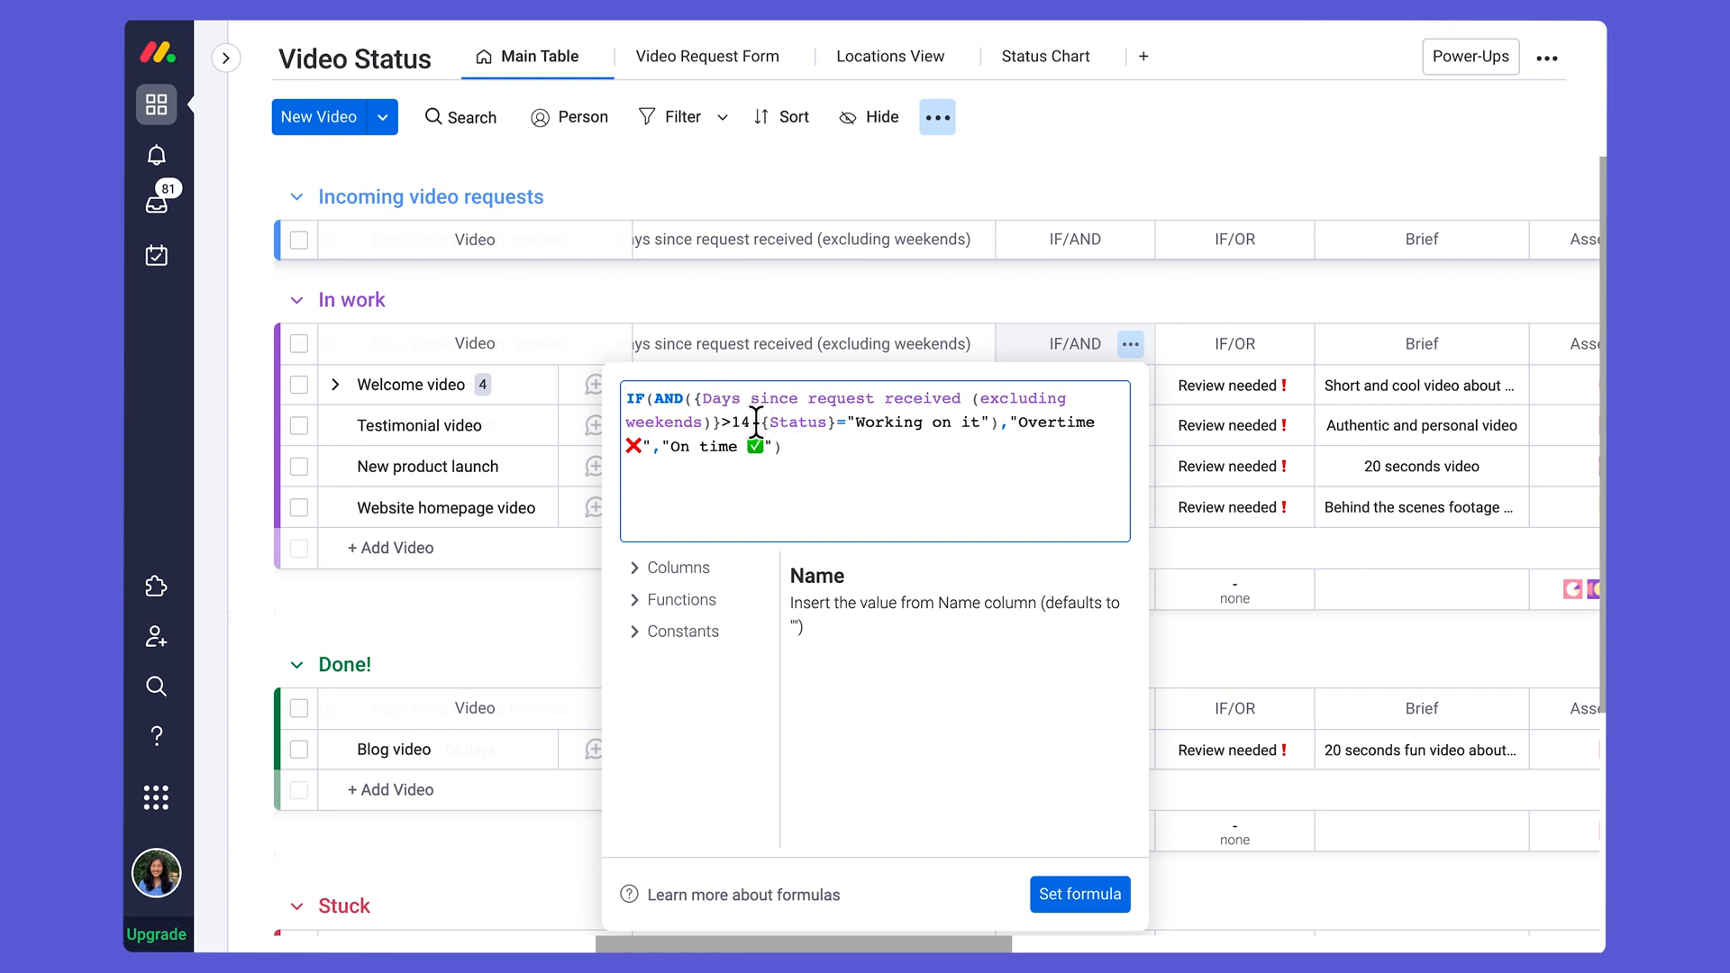
mouse_move(750, 422)
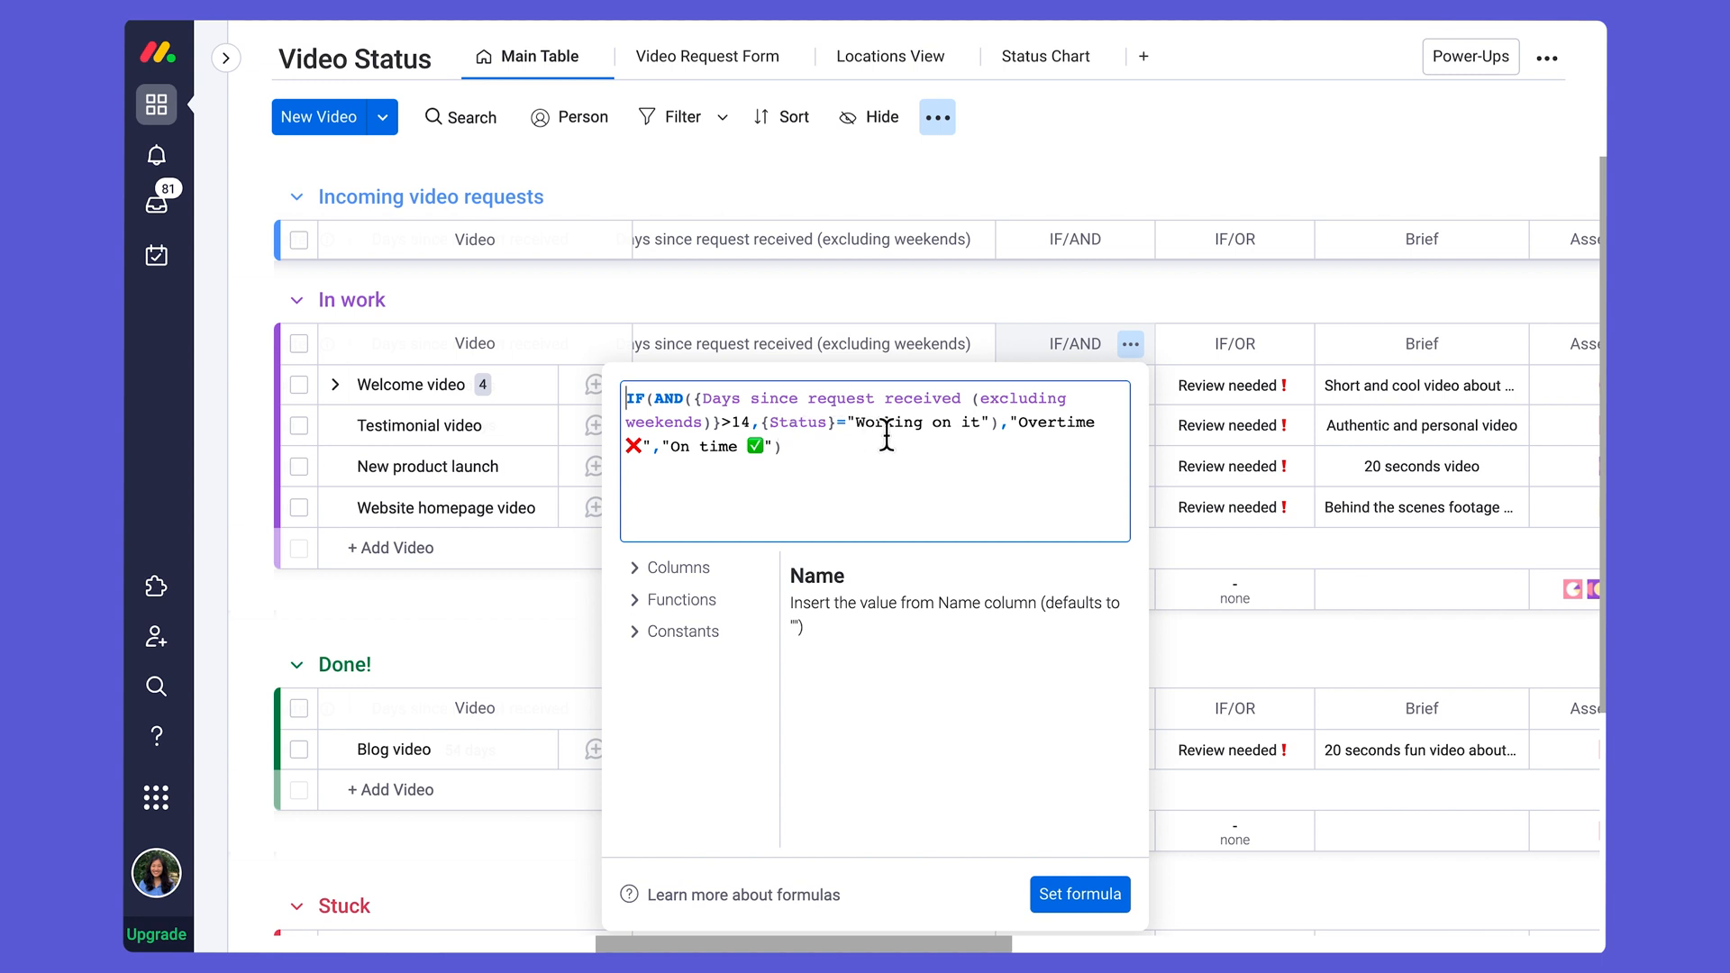
mouse_move(1064, 438)
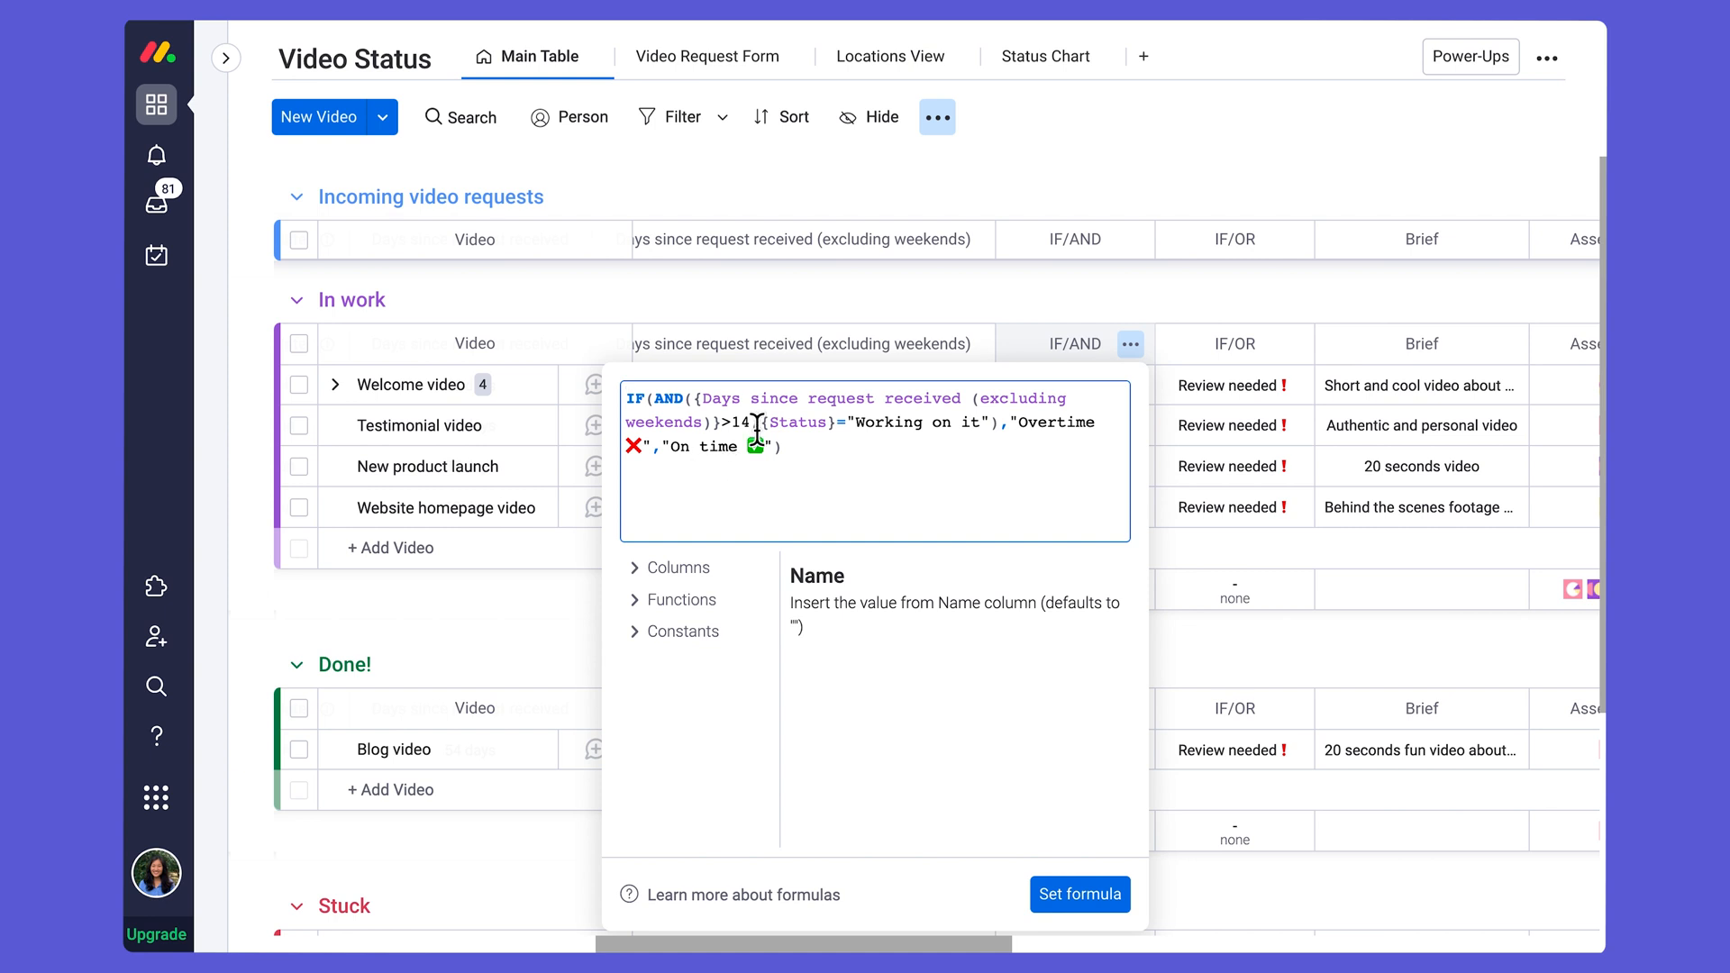
Step: Close the formula editor to see each video's Status on the board
click(1077, 896)
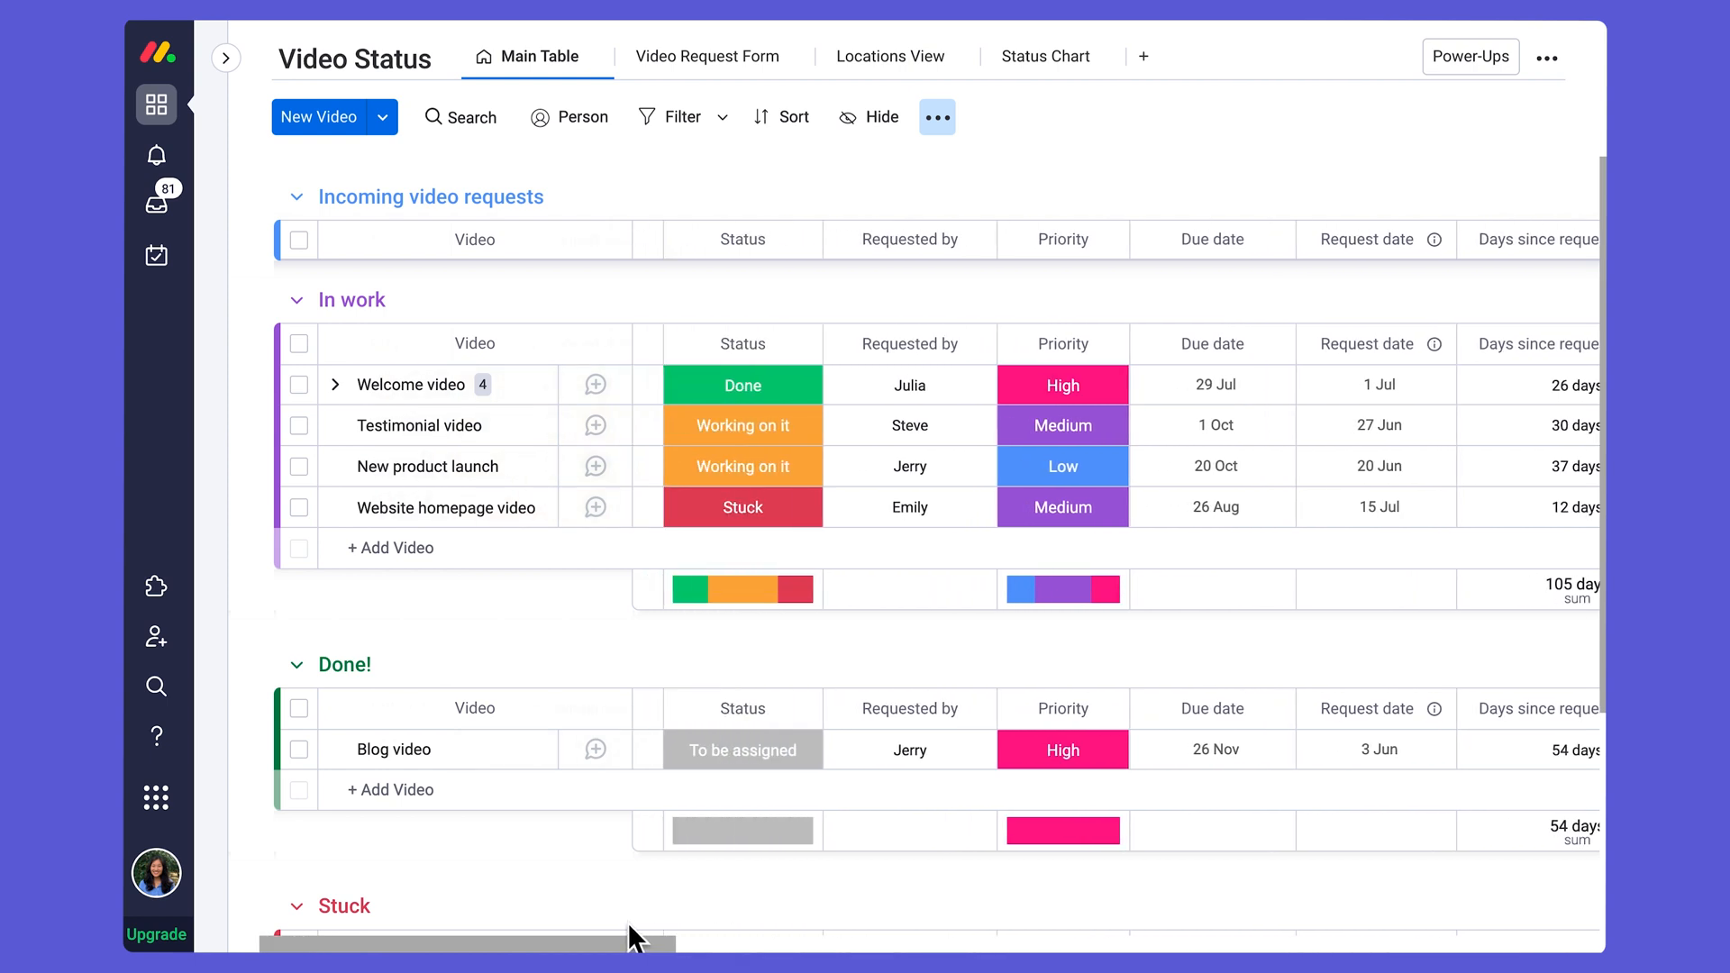
mouse_move(672, 343)
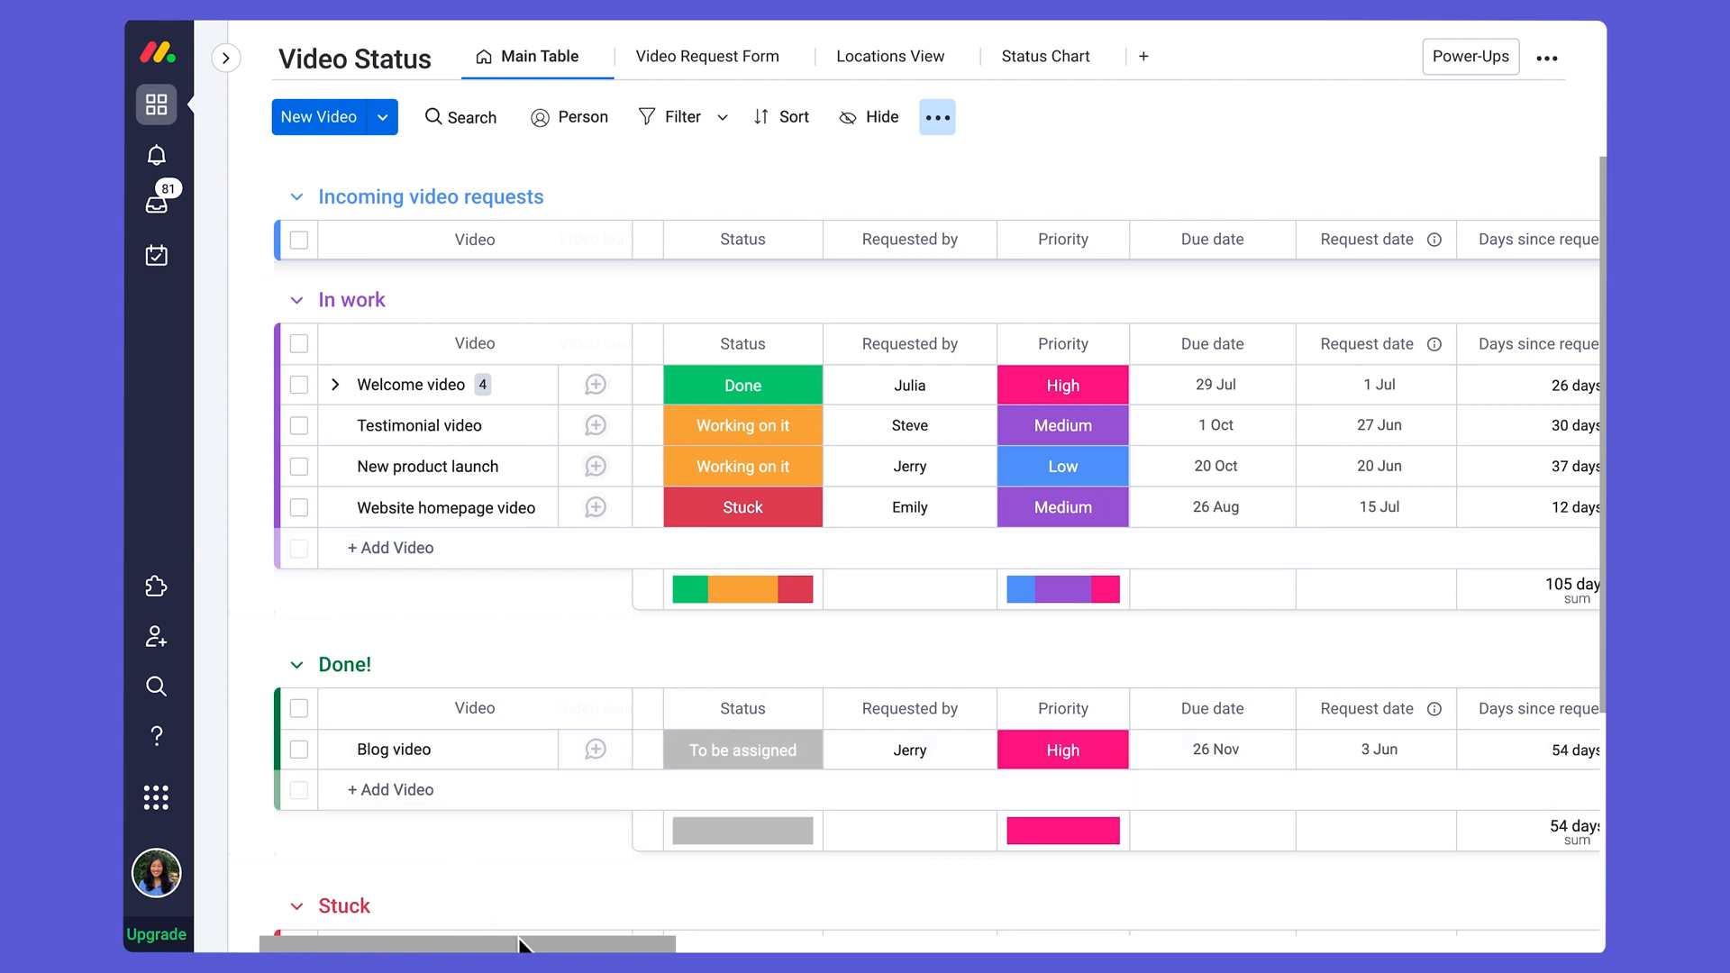
Step: Scroll to the IF/AND column and reopen its Overtime/On time formula
scroll(right, 3)
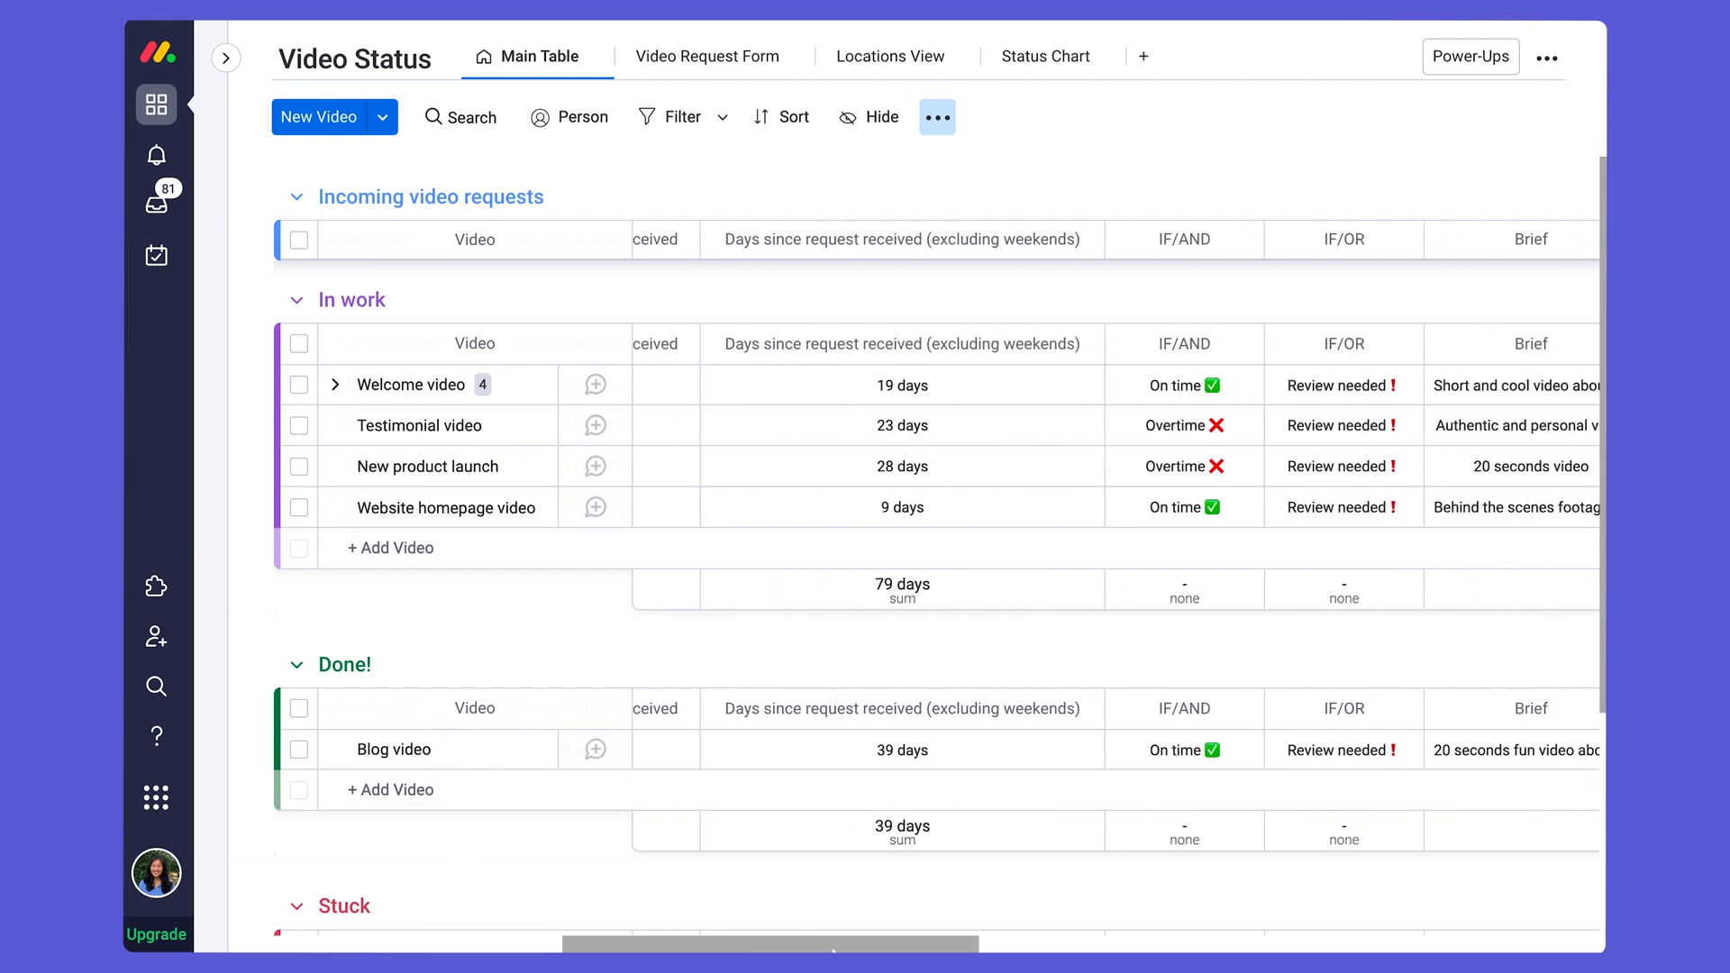
click(1184, 342)
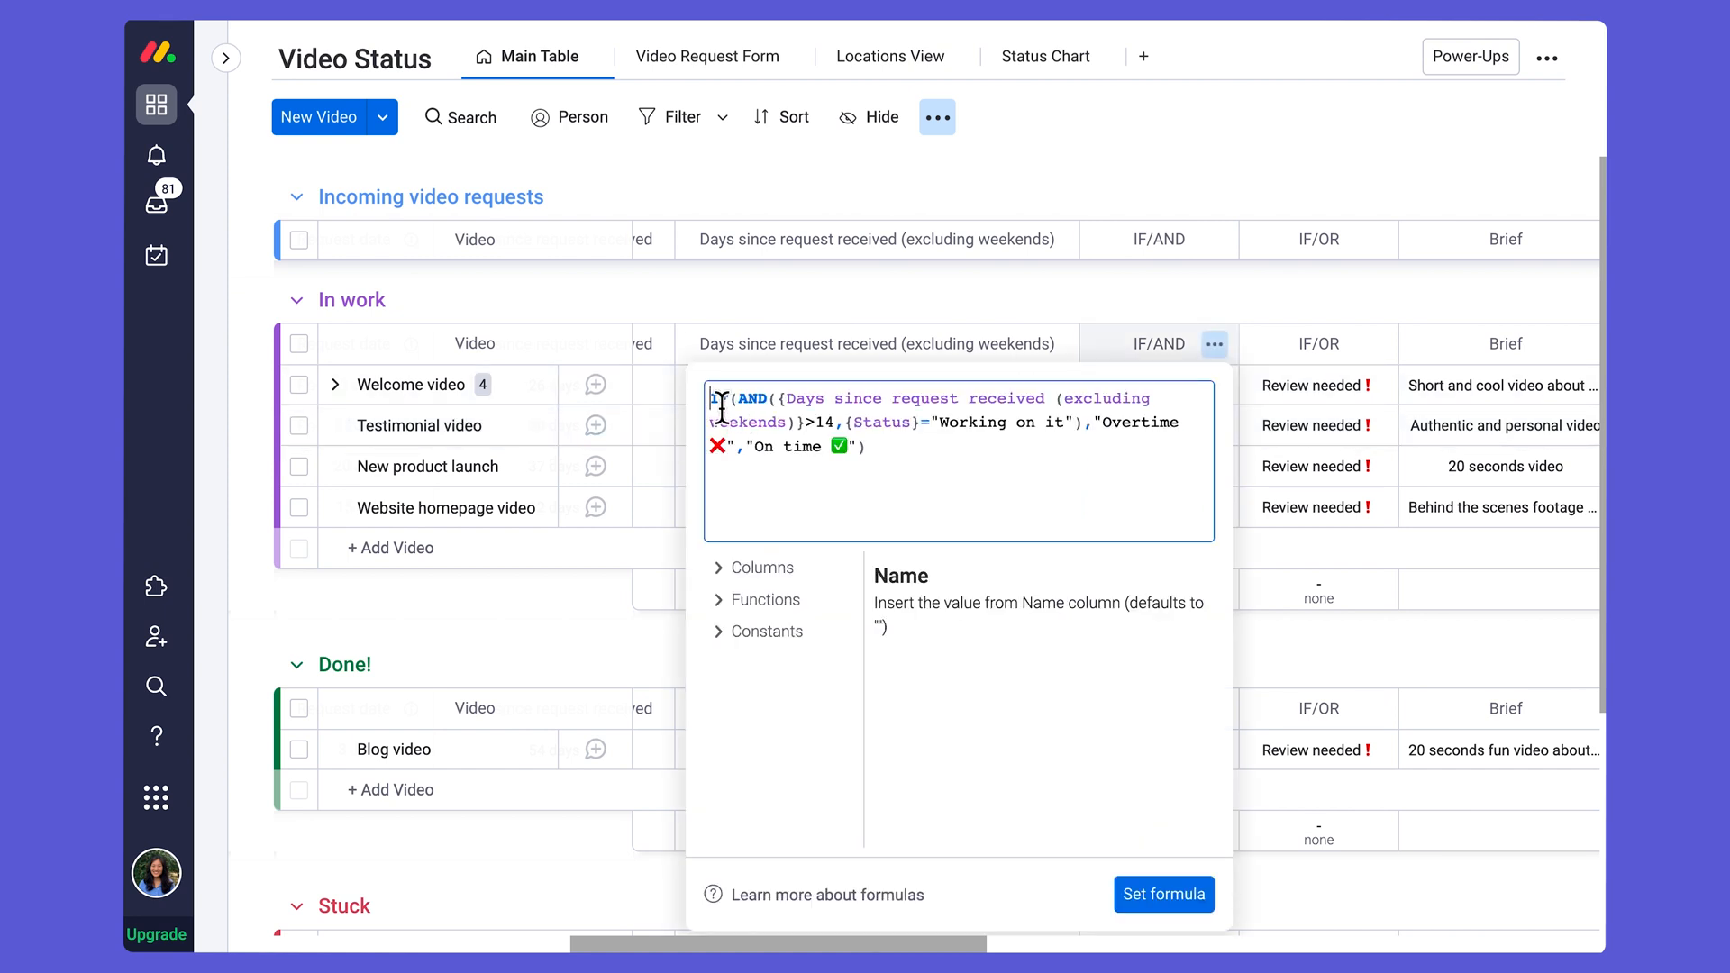
mouse_move(770, 398)
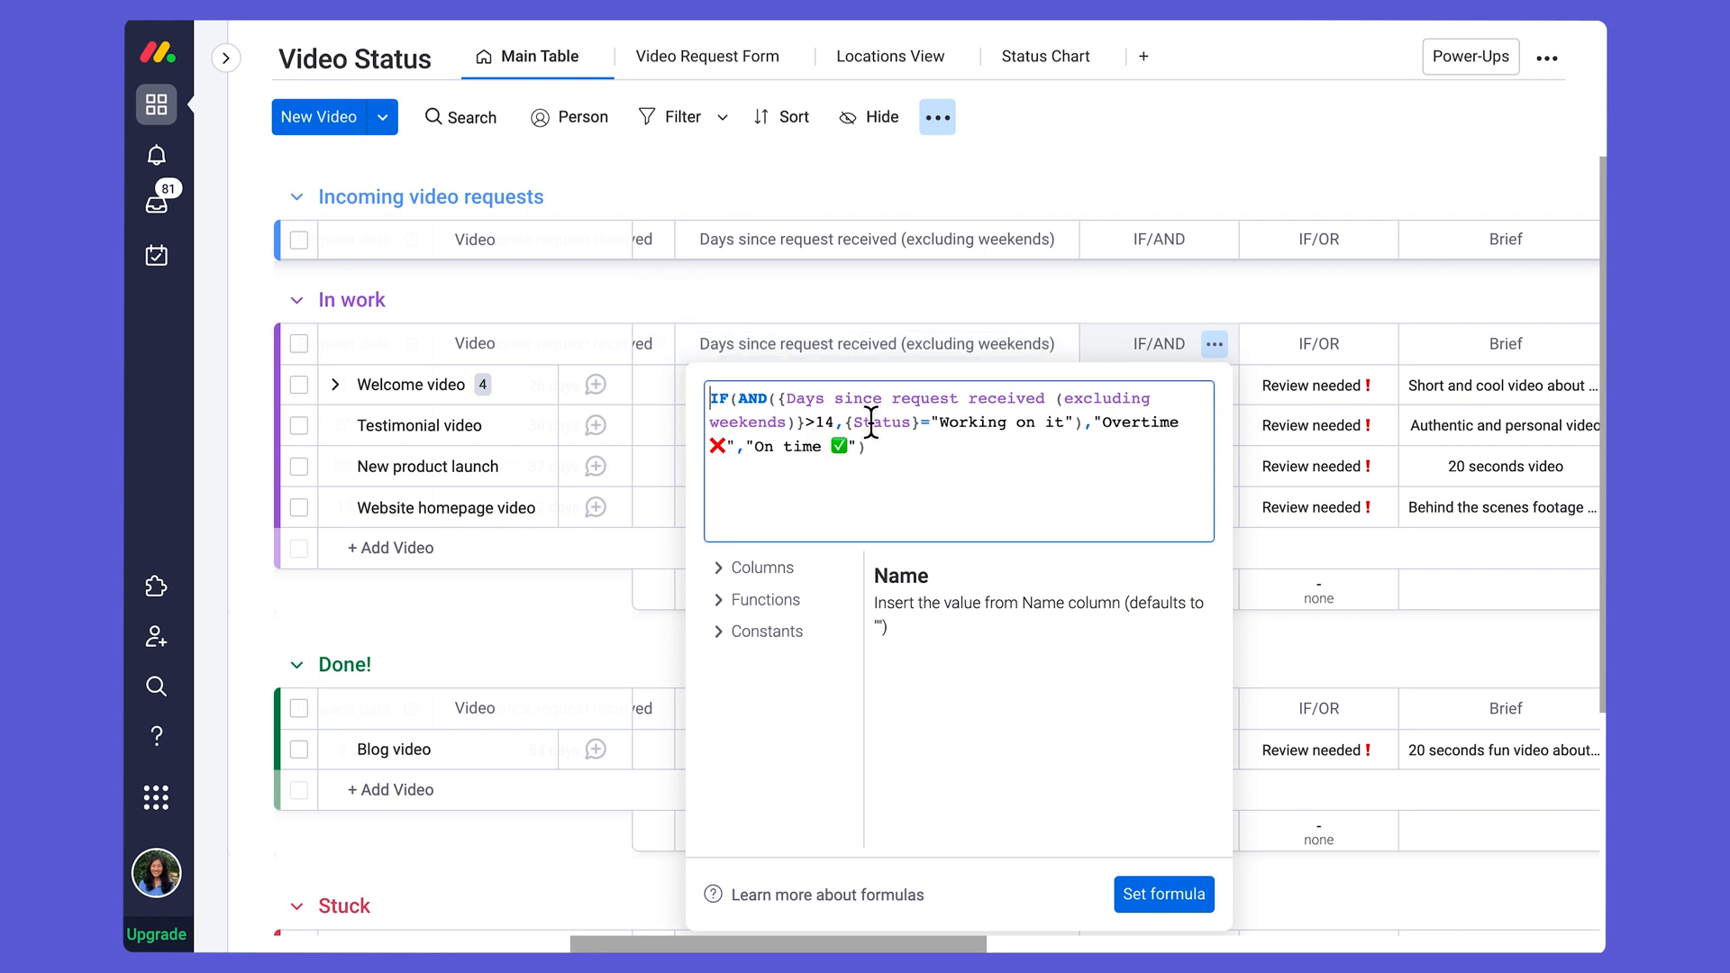
mouse_move(916, 447)
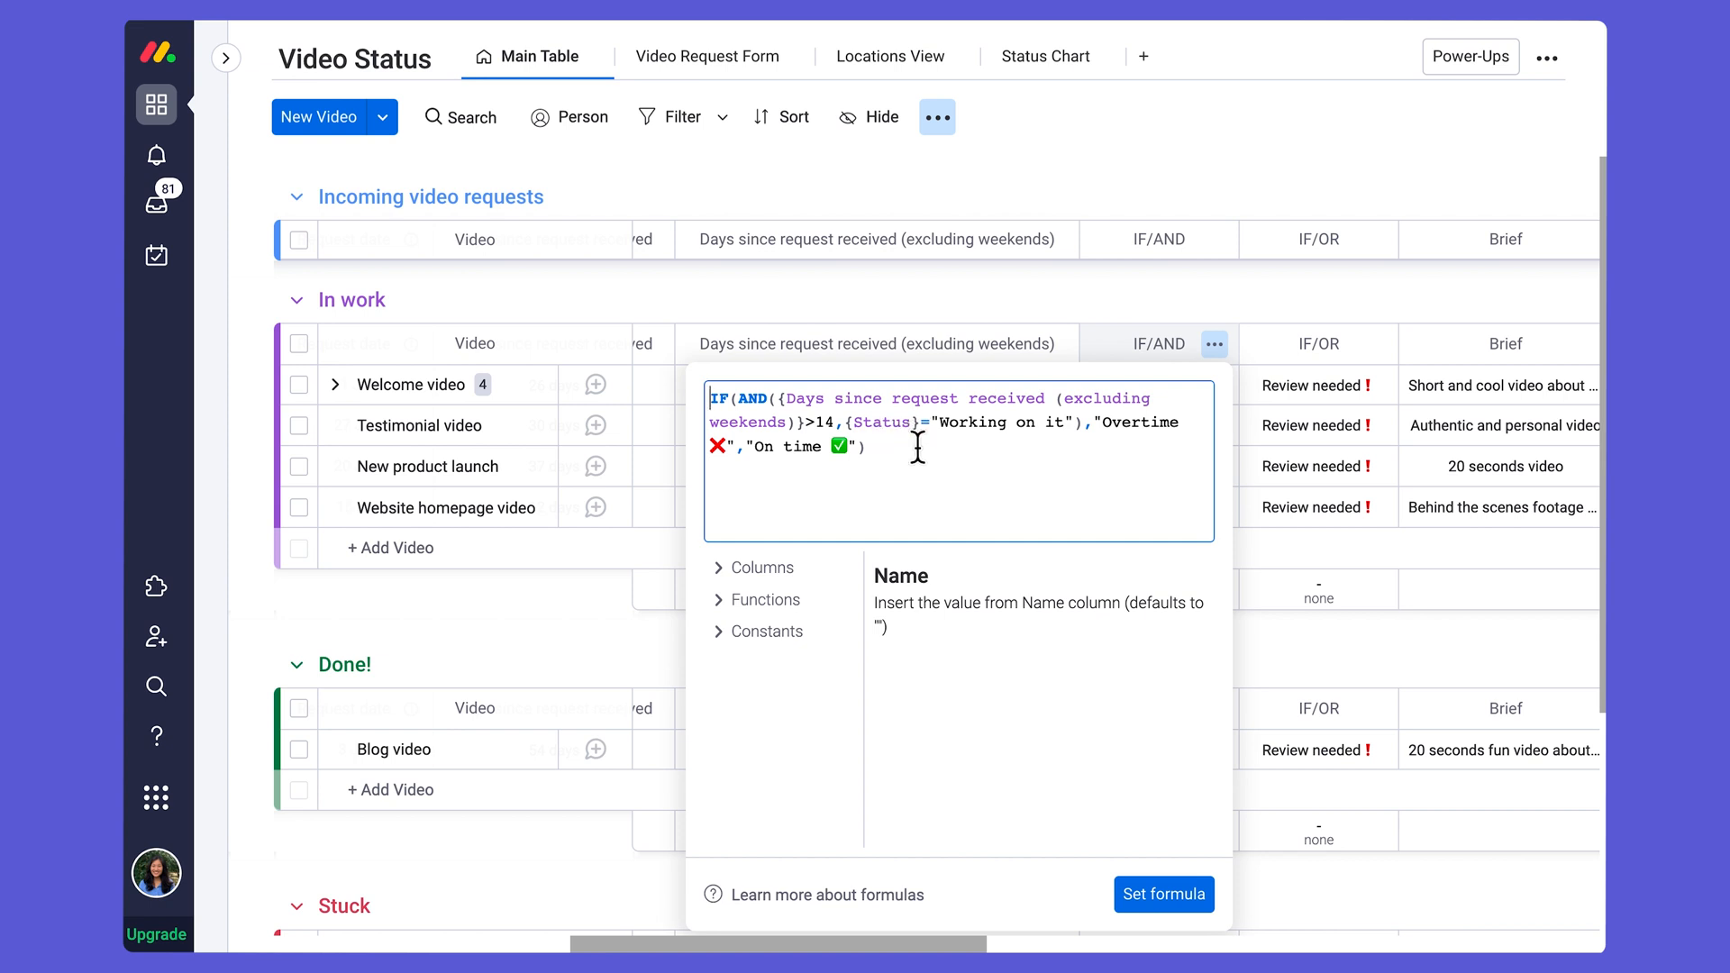
mouse_move(1029, 434)
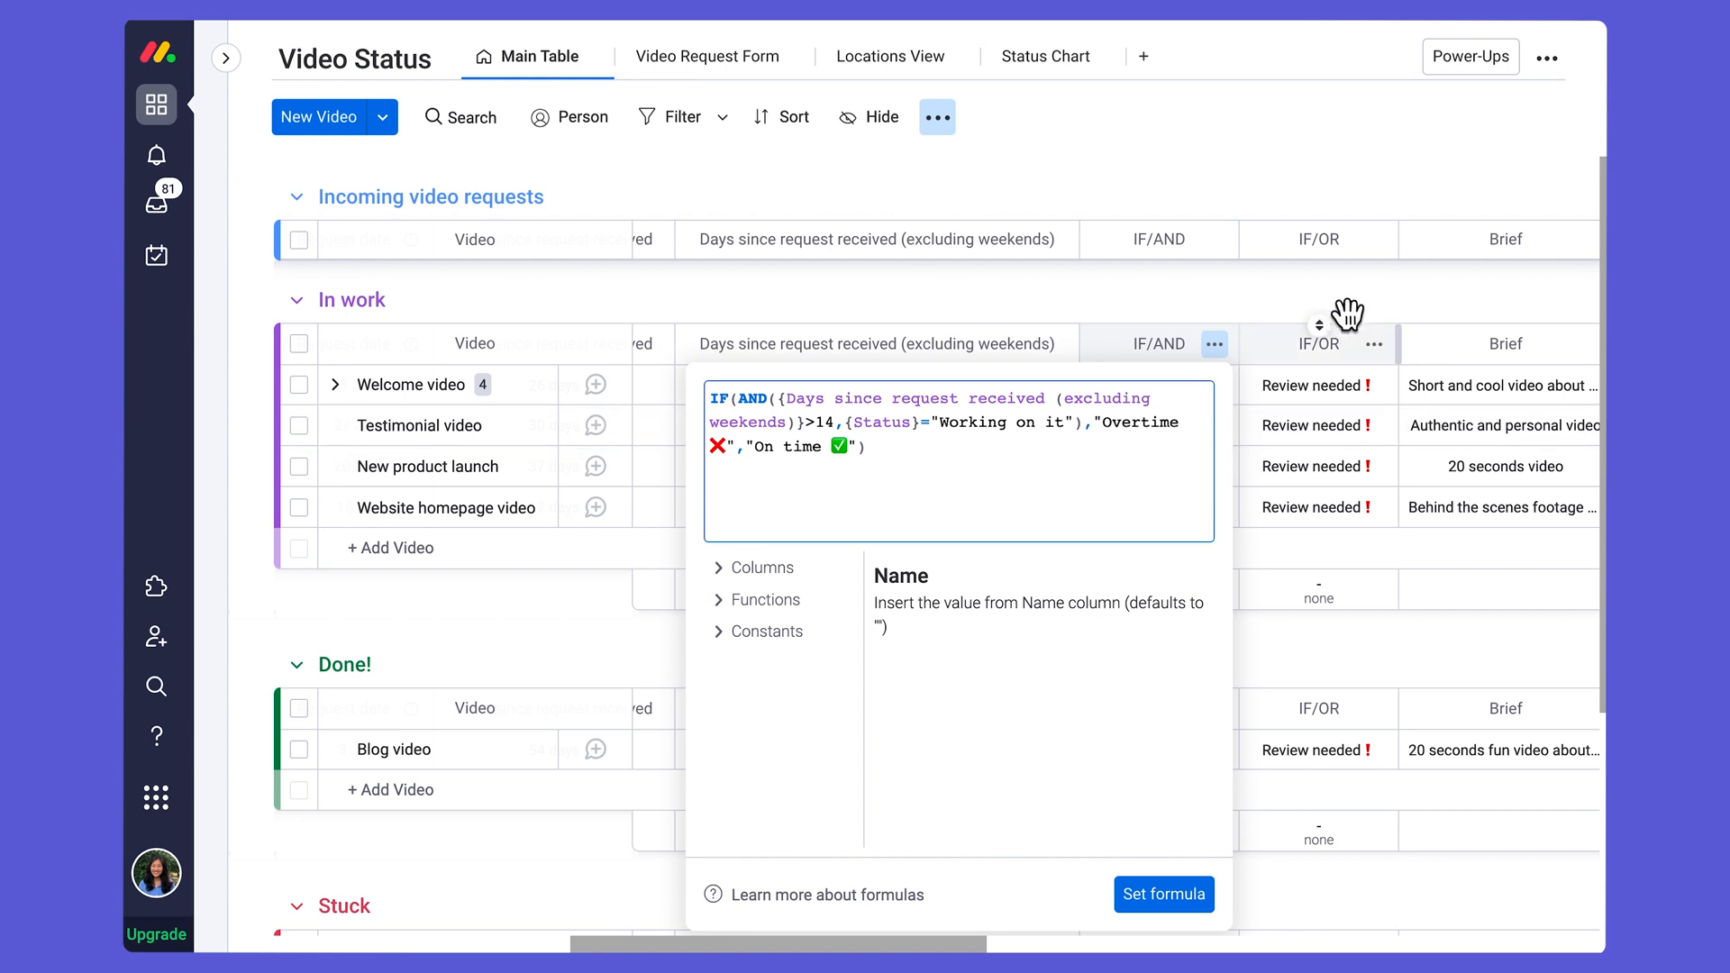
Step: Close the formula editor and return to the Status and Video lead columns
click(1162, 896)
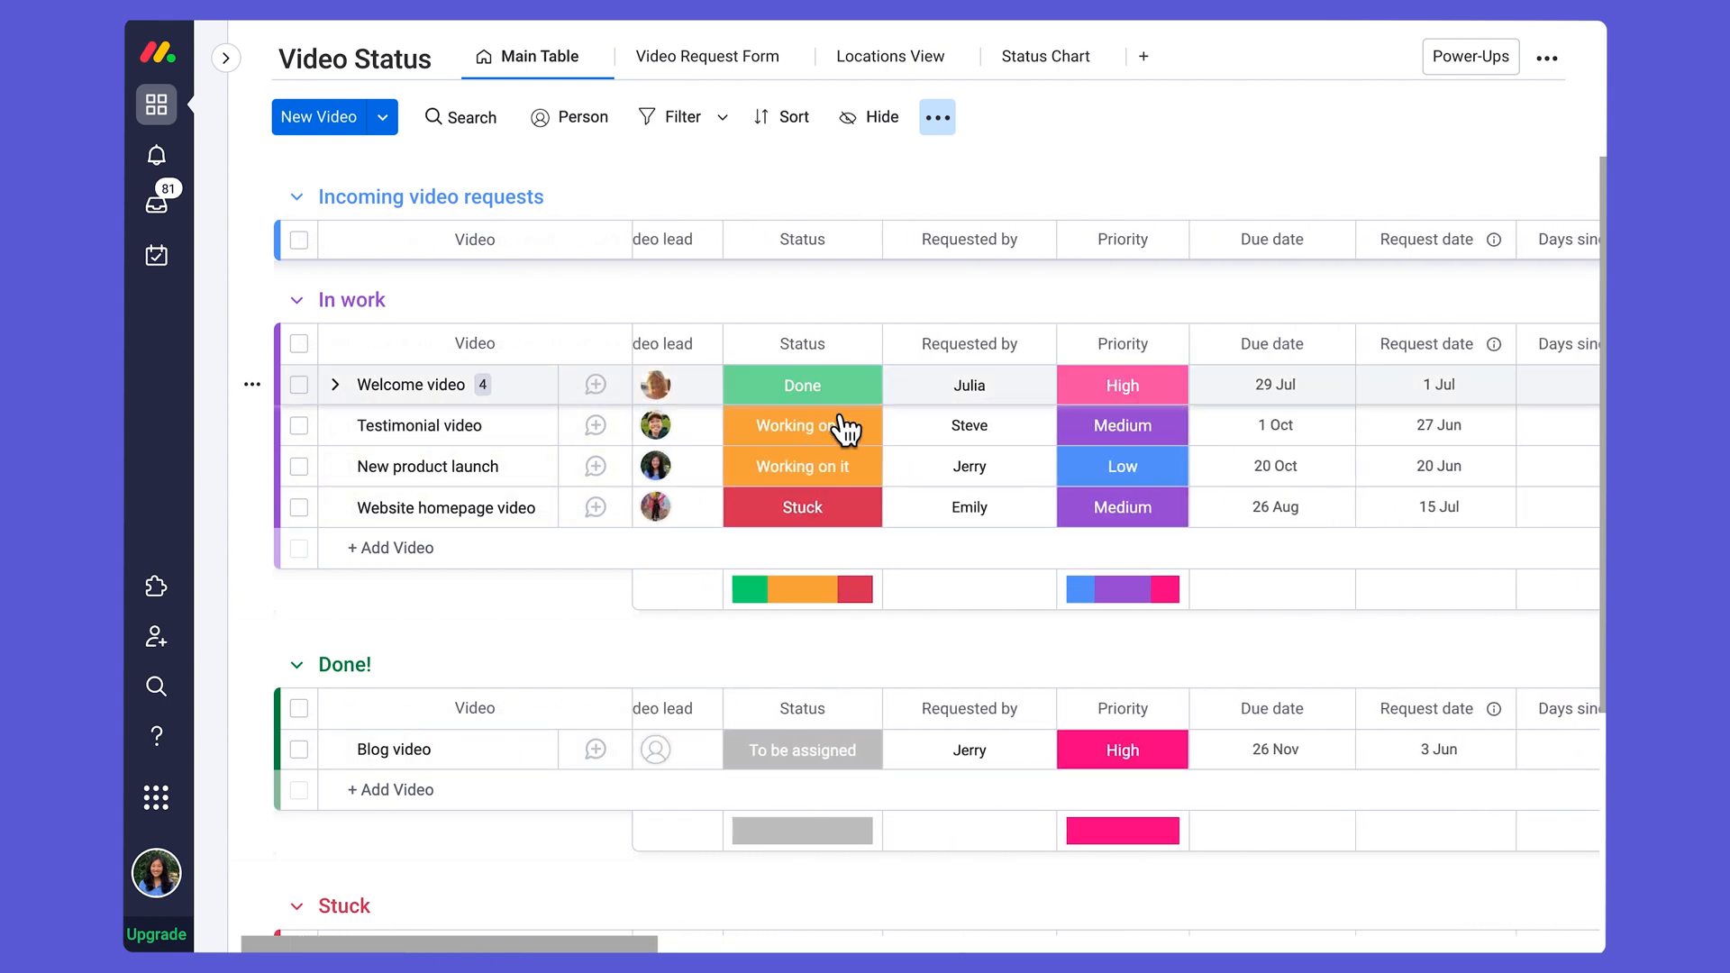
mouse_move(869, 445)
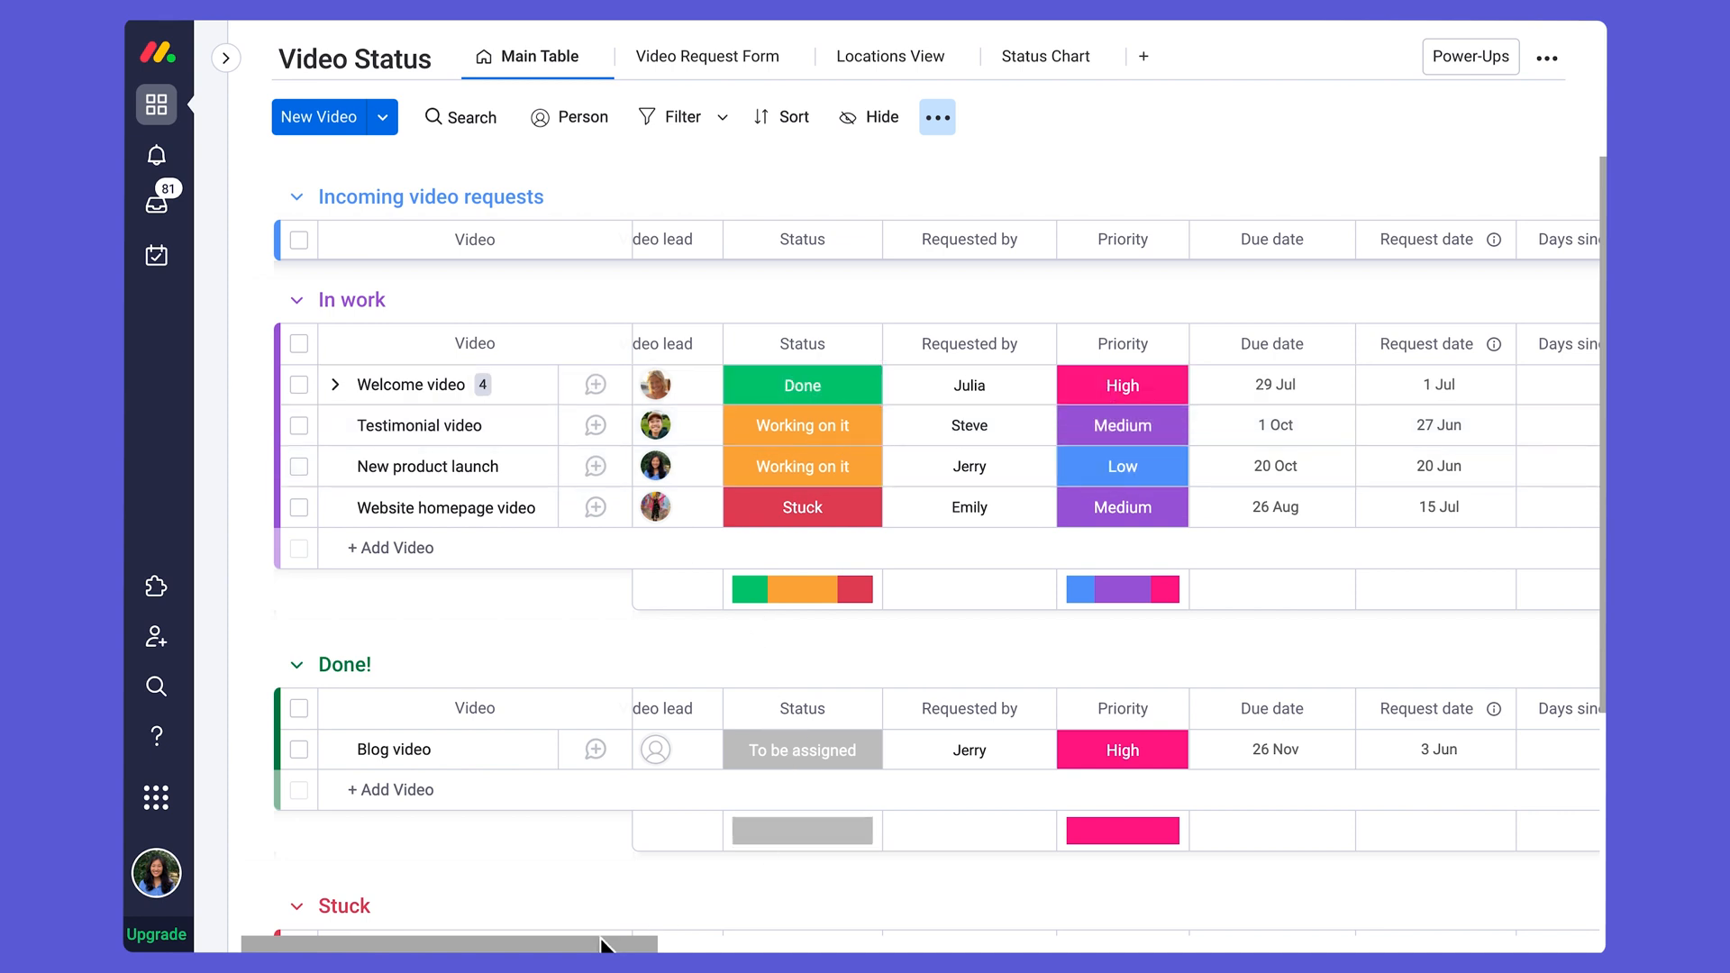
scroll(right, 3)
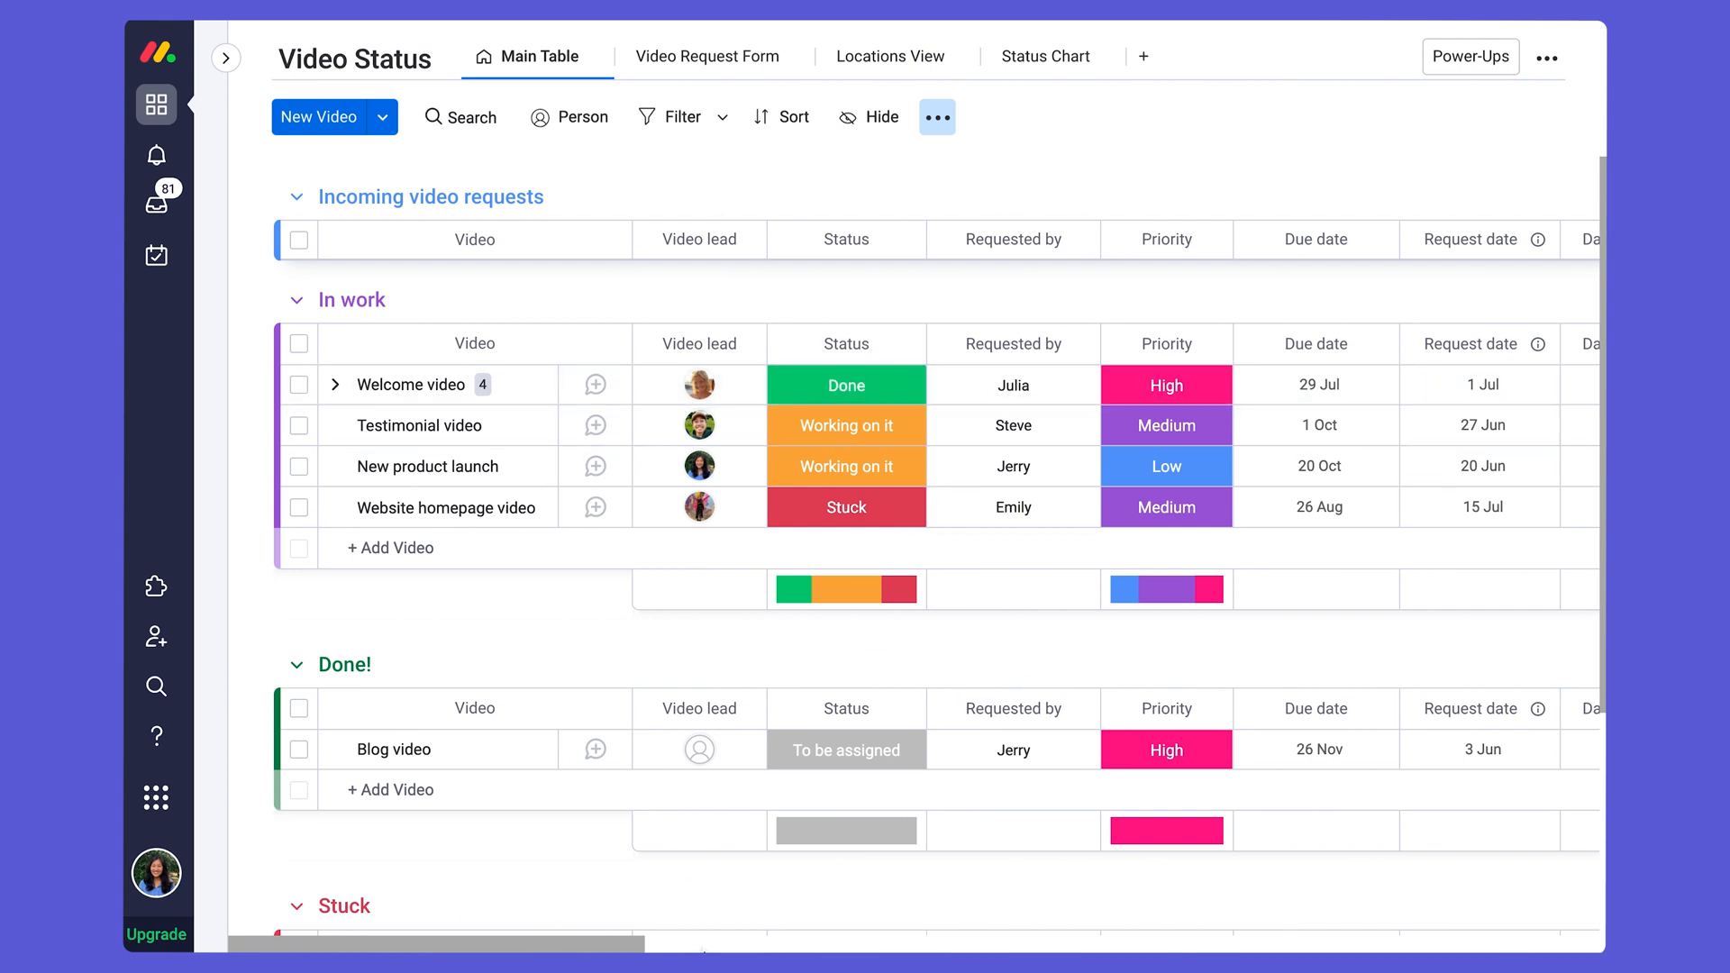
scroll(right, 3)
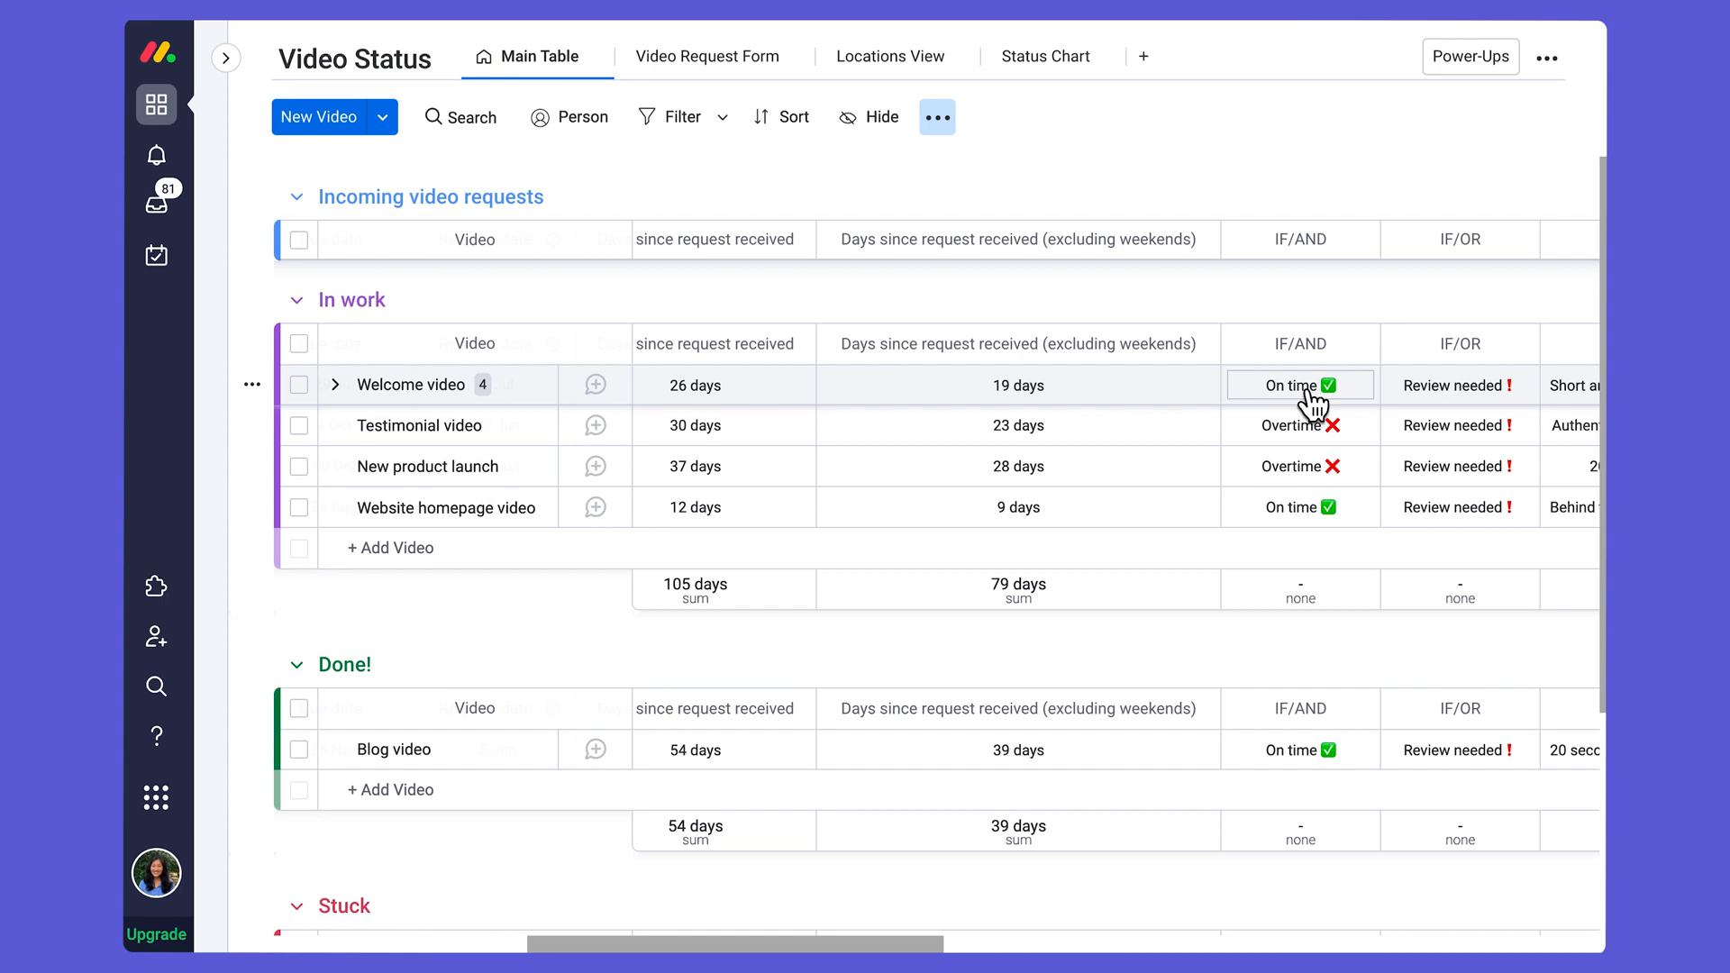
mouse_move(1314, 416)
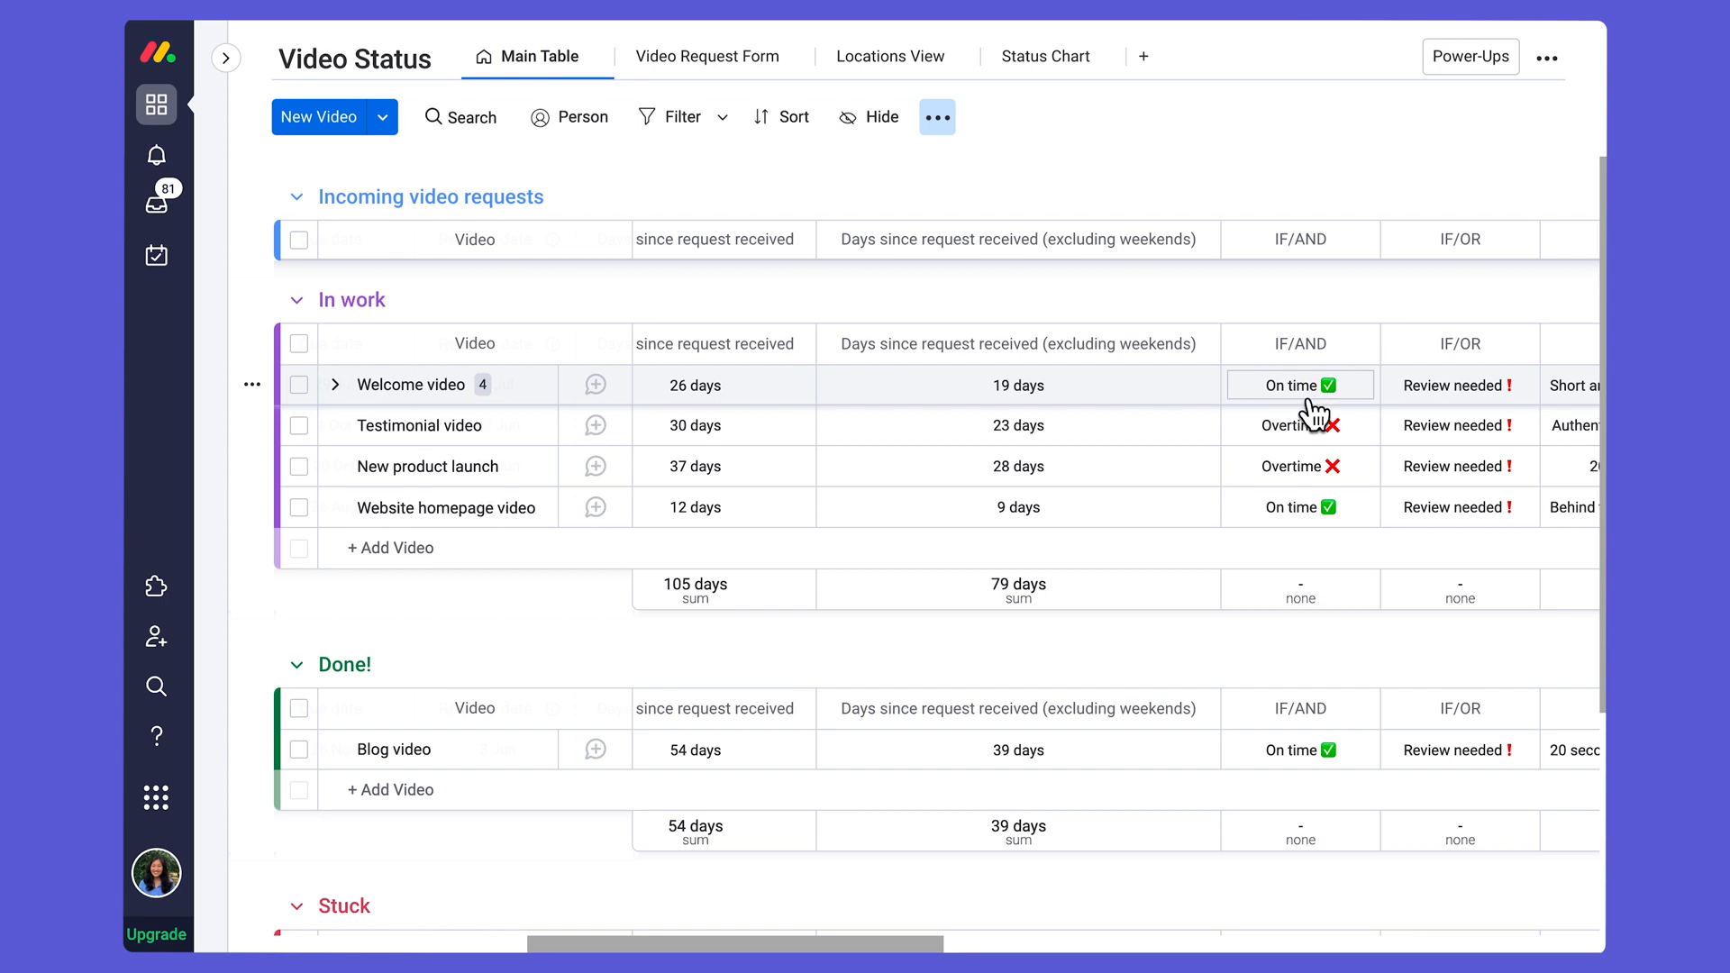
mouse_move(1171, 372)
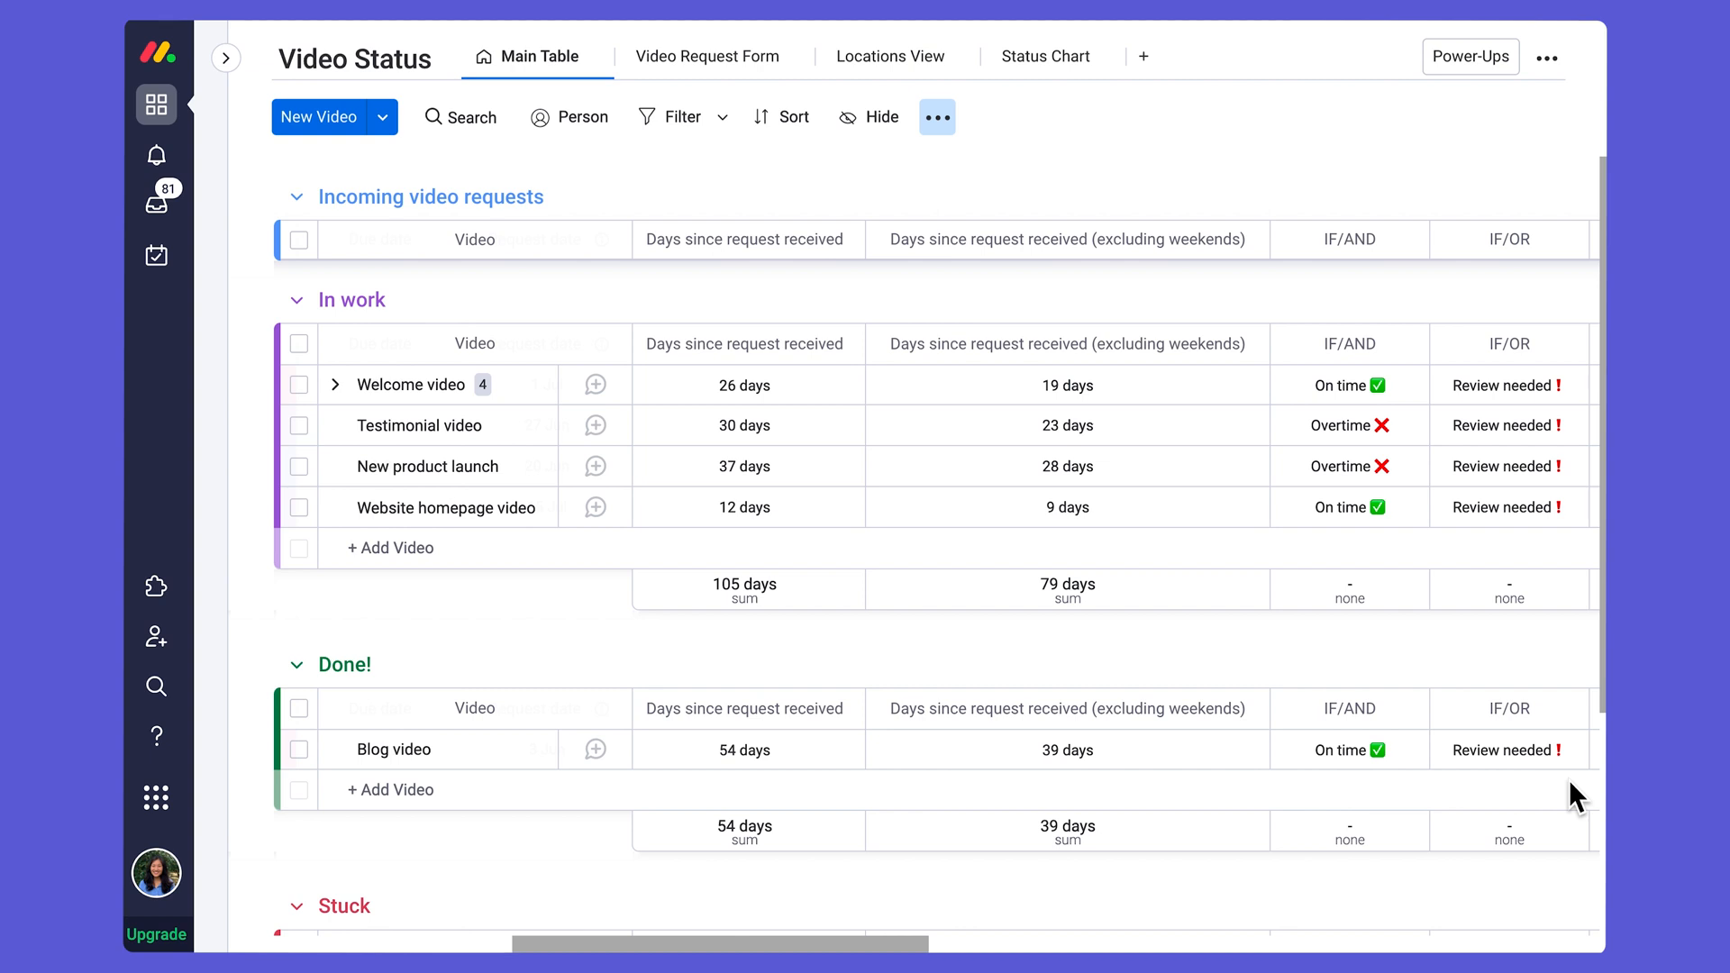
mouse_move(991, 937)
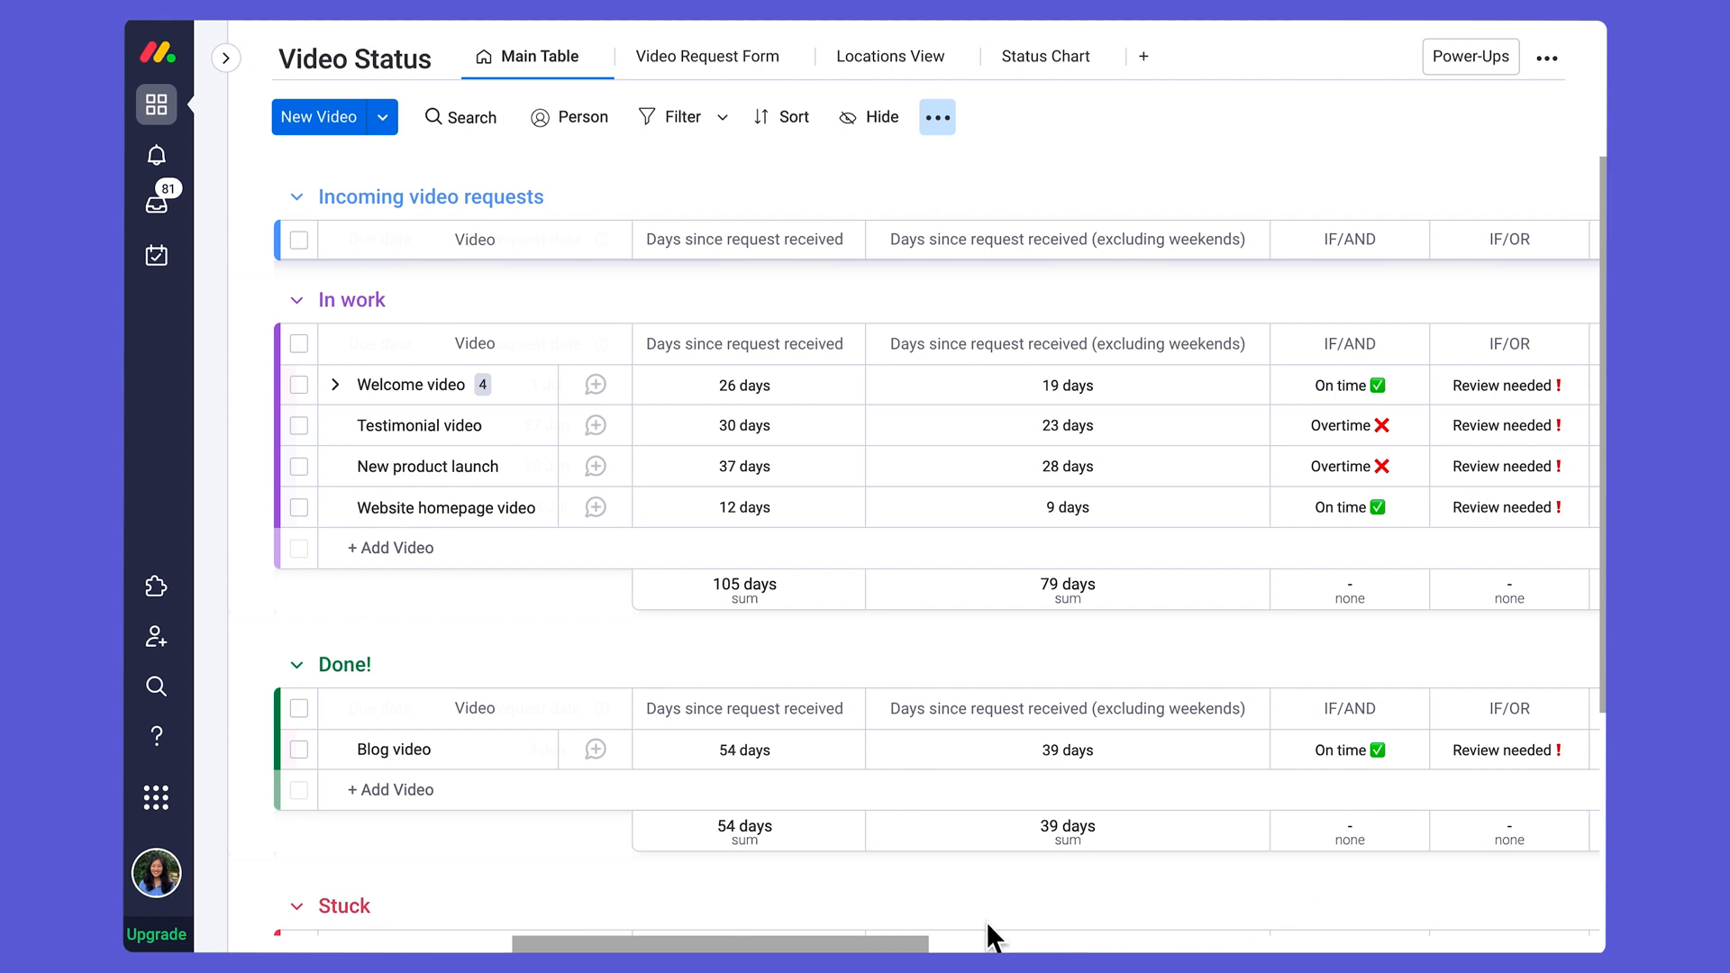
scroll(right, 3)
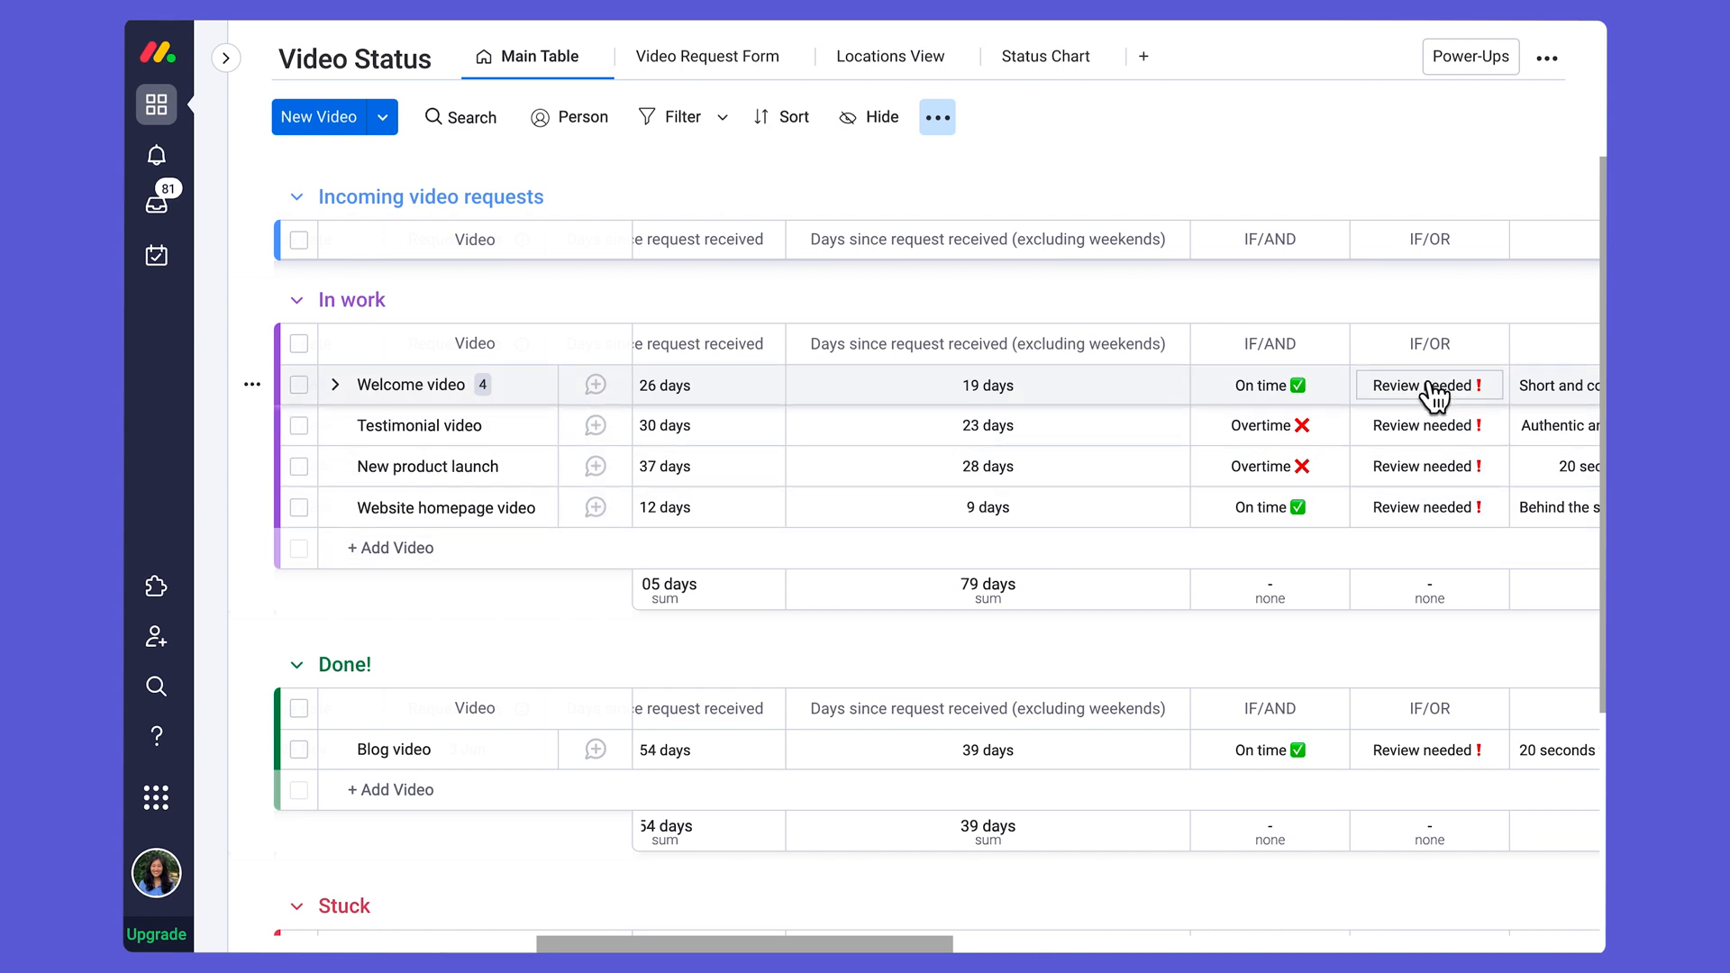
Step: View the IF/OR formula flagging over 14 weekdays or Stuck as Review needed
click(1429, 386)
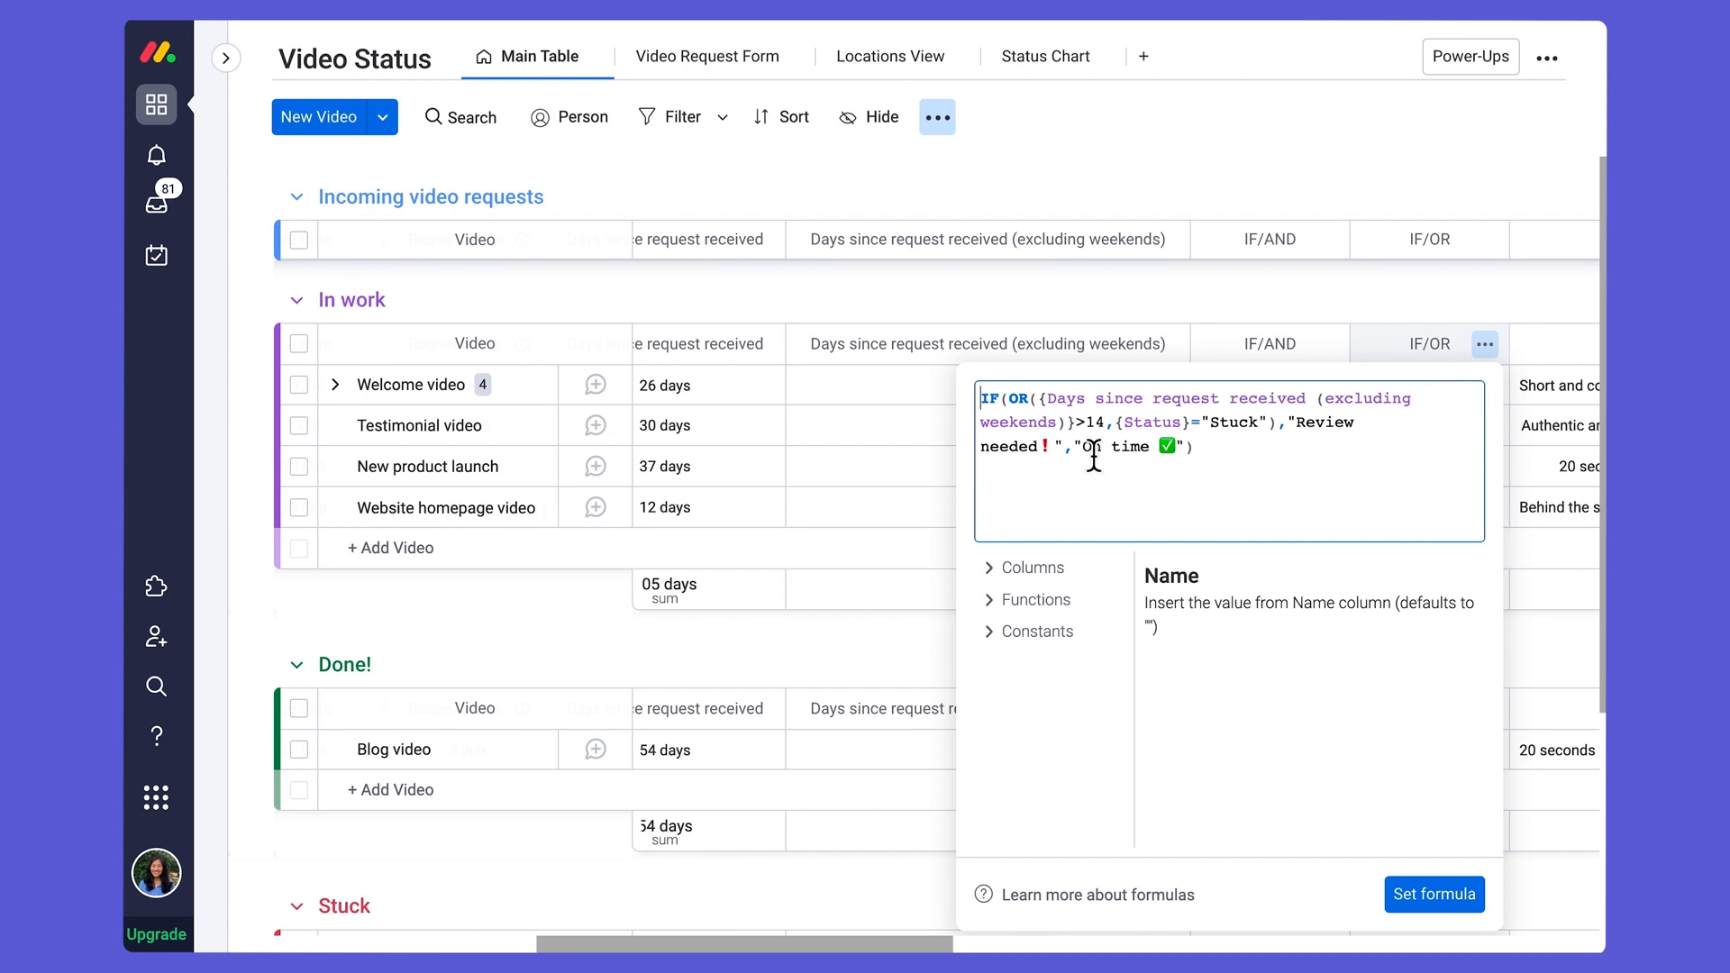
mouse_move(1138, 399)
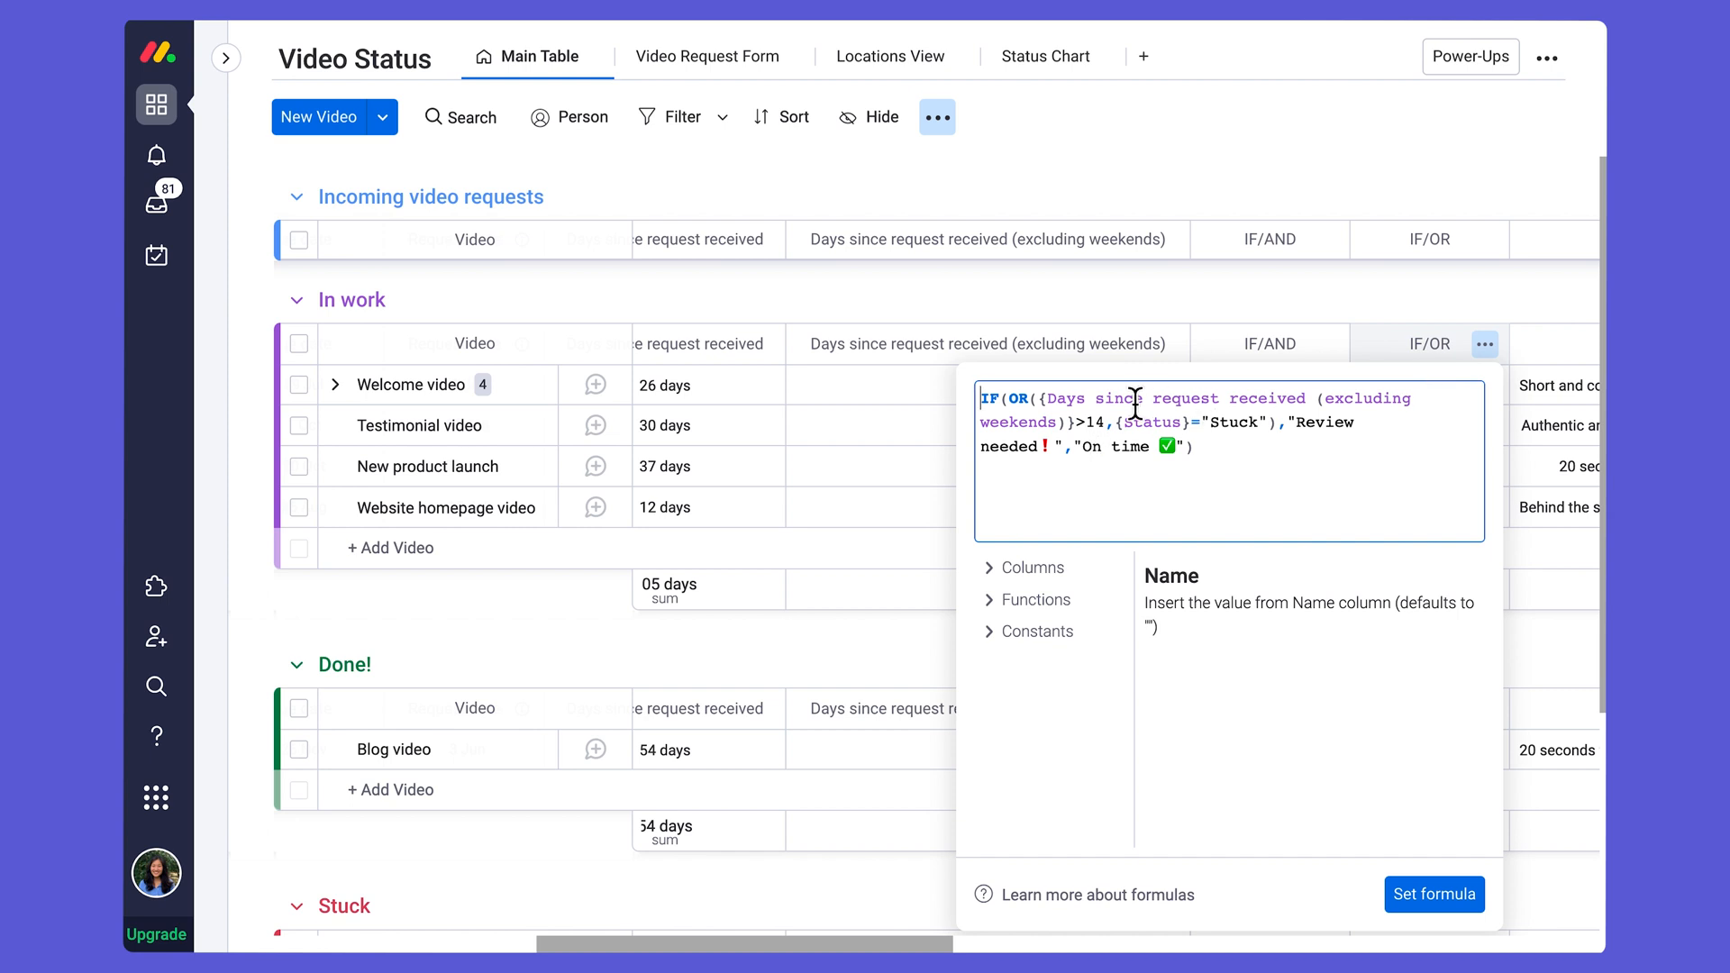
mouse_move(910, 468)
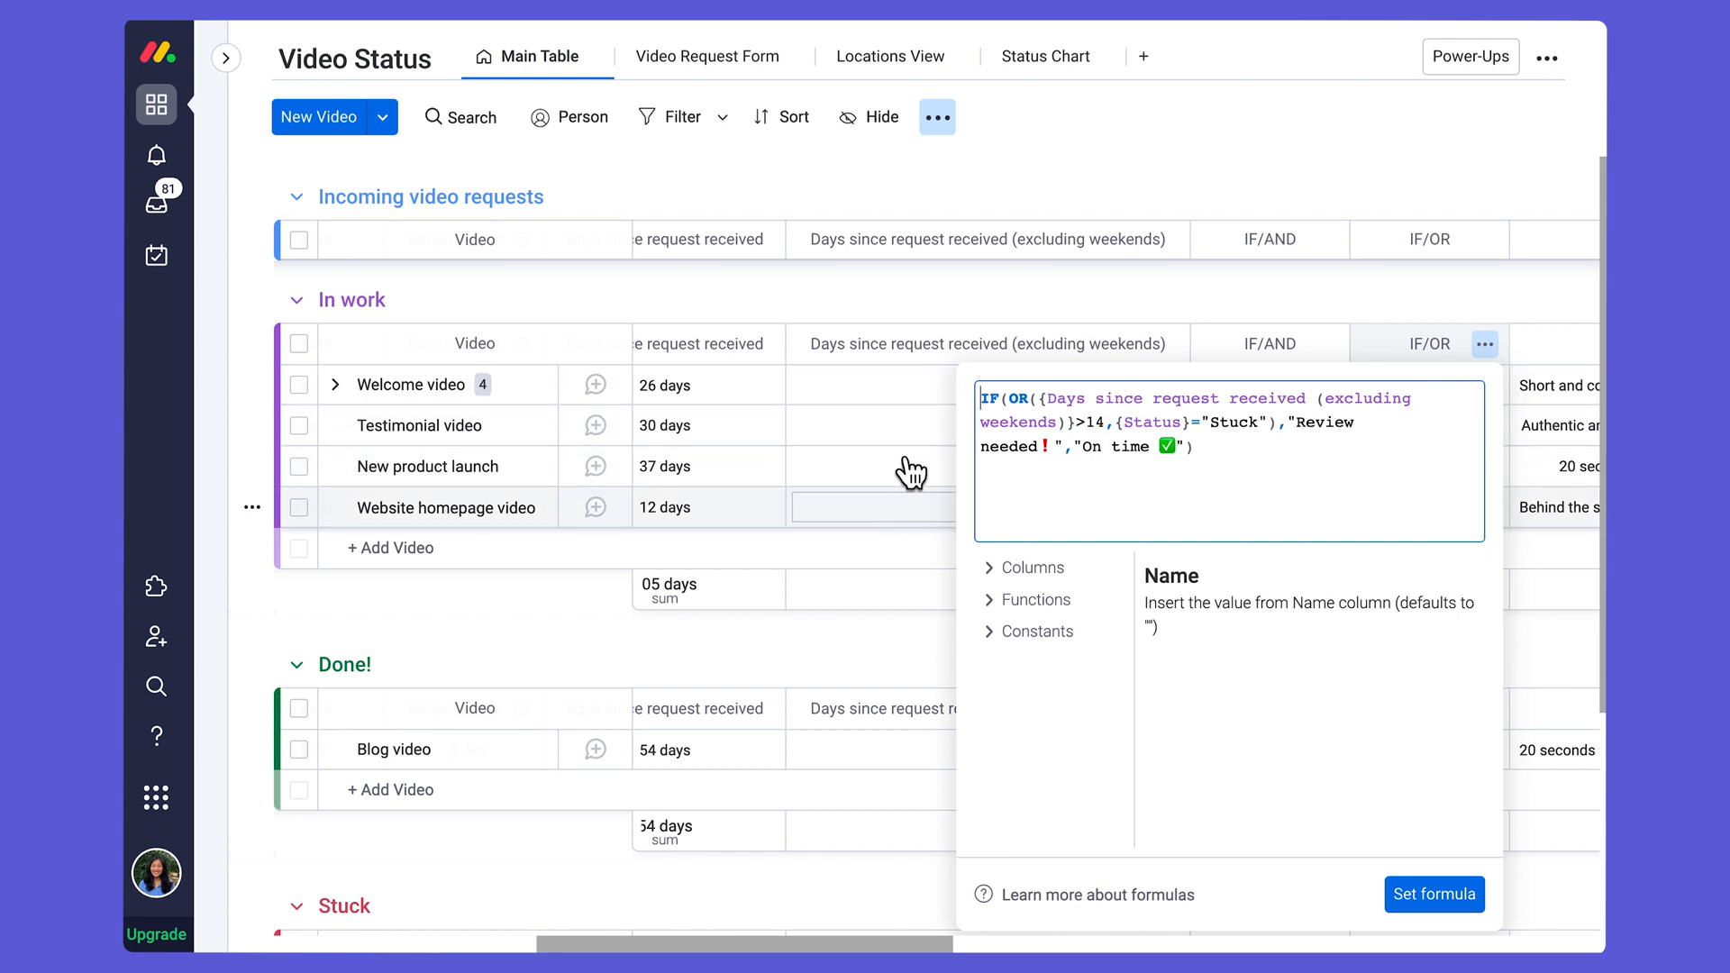
mouse_move(892, 384)
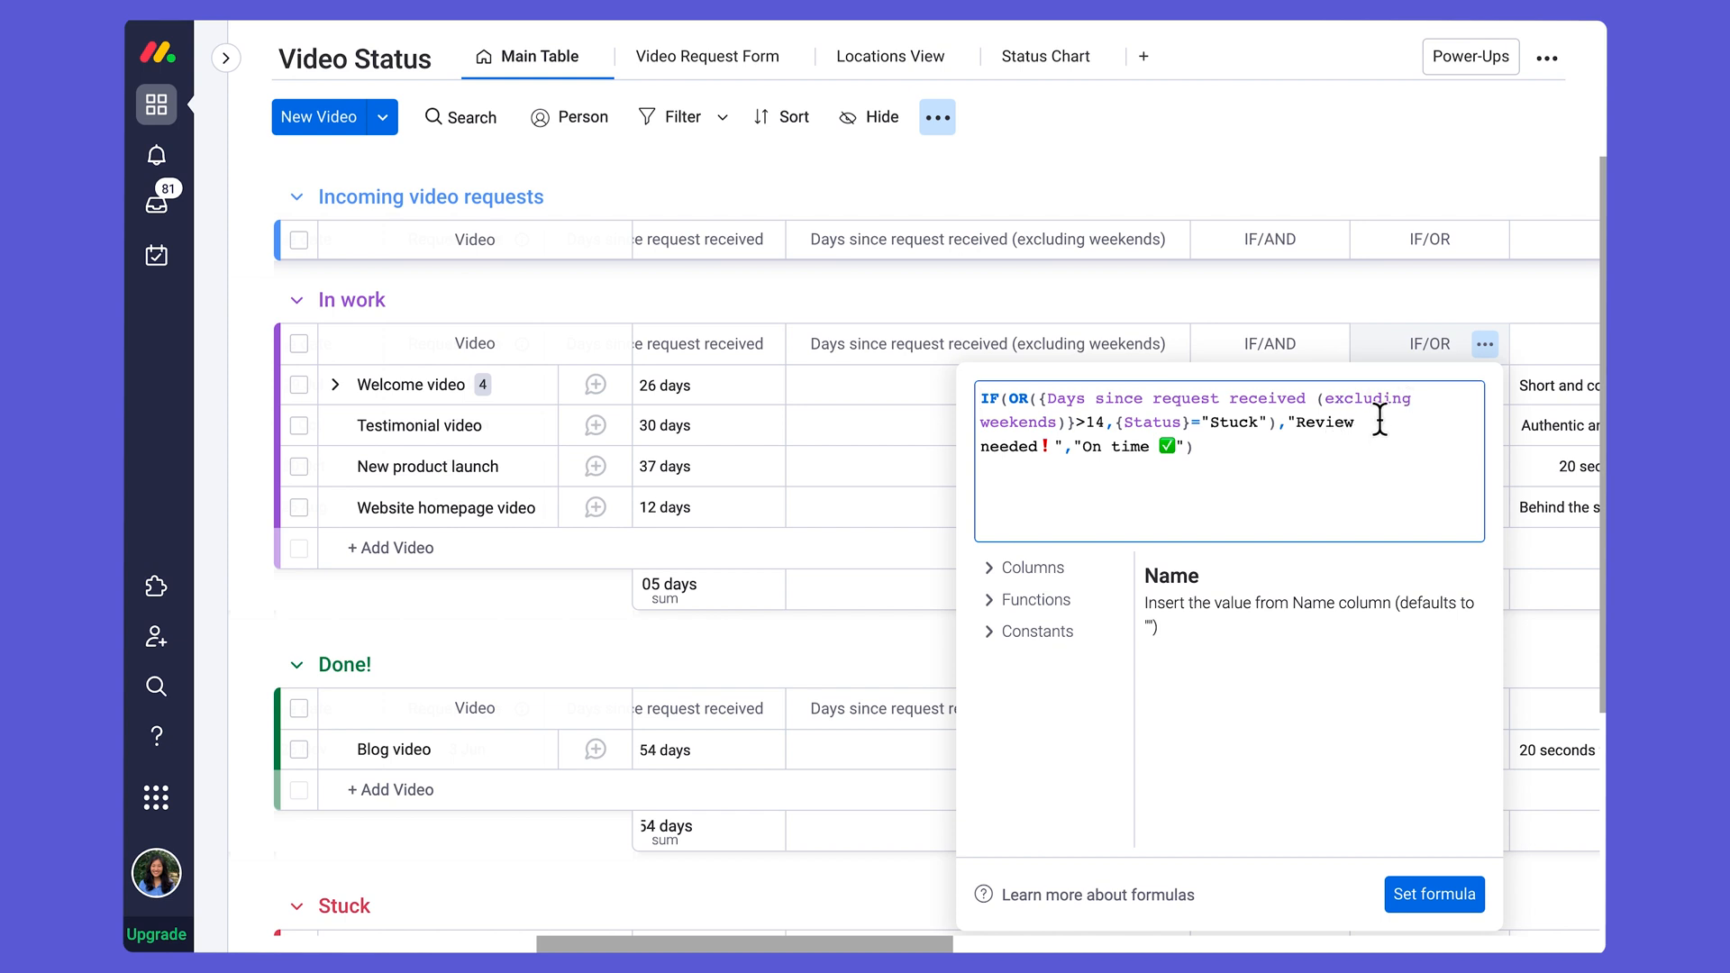
mouse_move(825, 586)
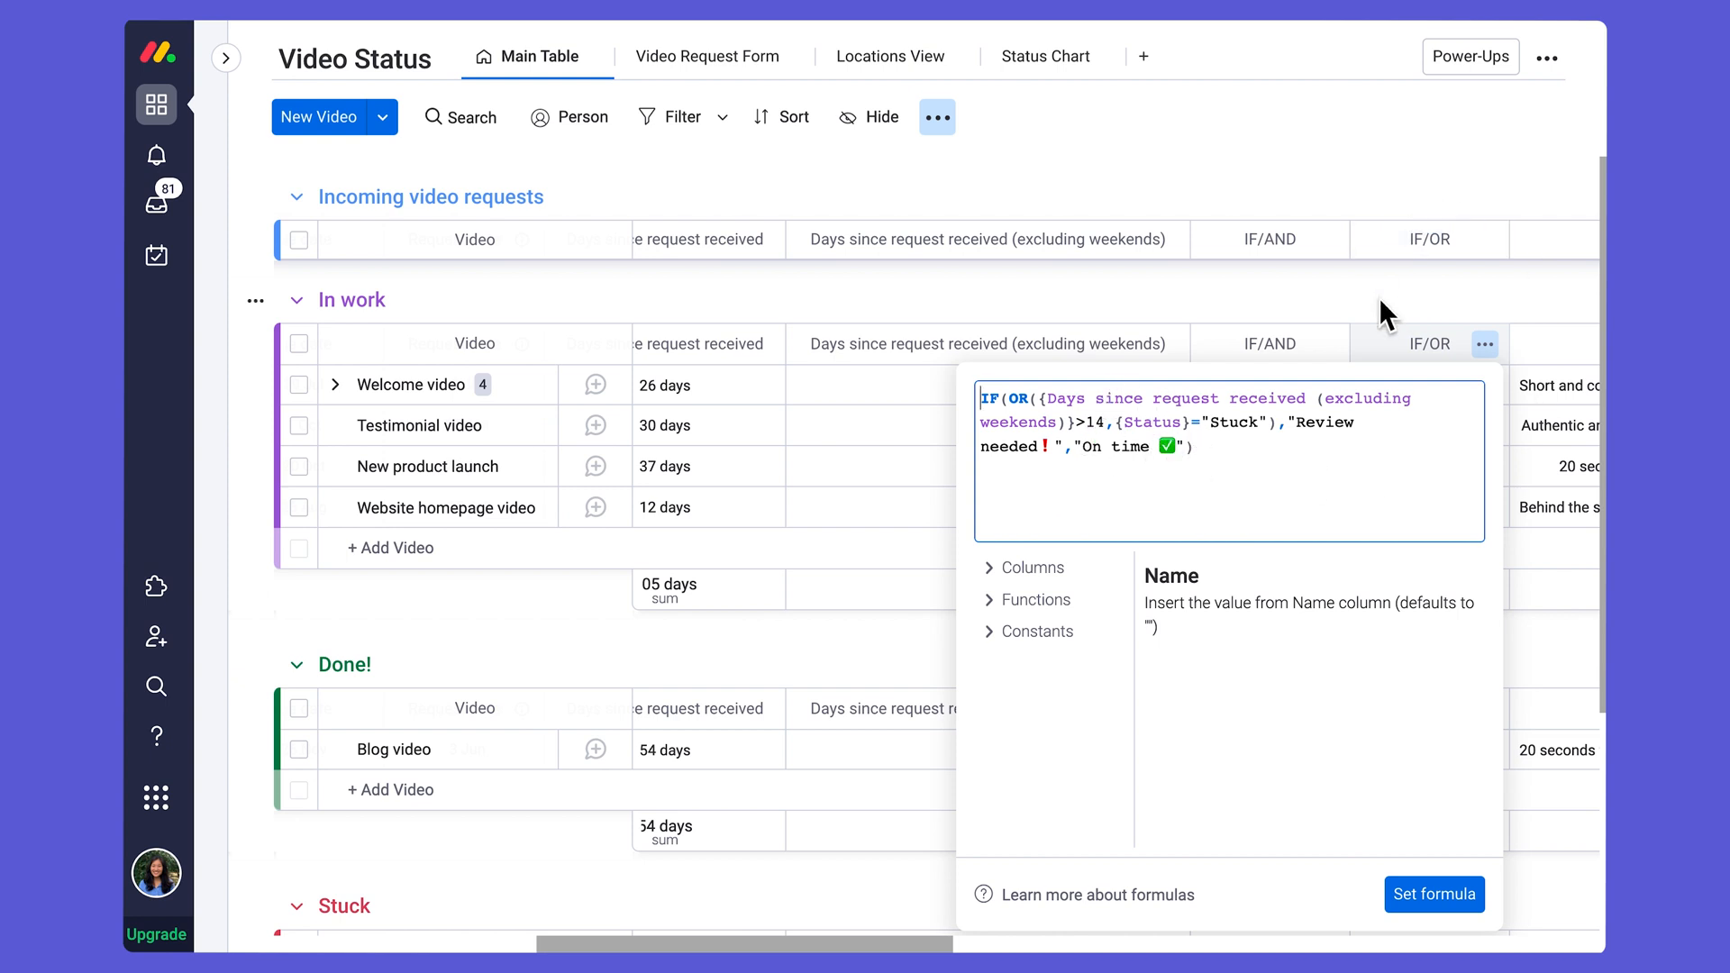
Step: Set the Welcome video's Request date to 14 Jul so it shows On time
click(1432, 894)
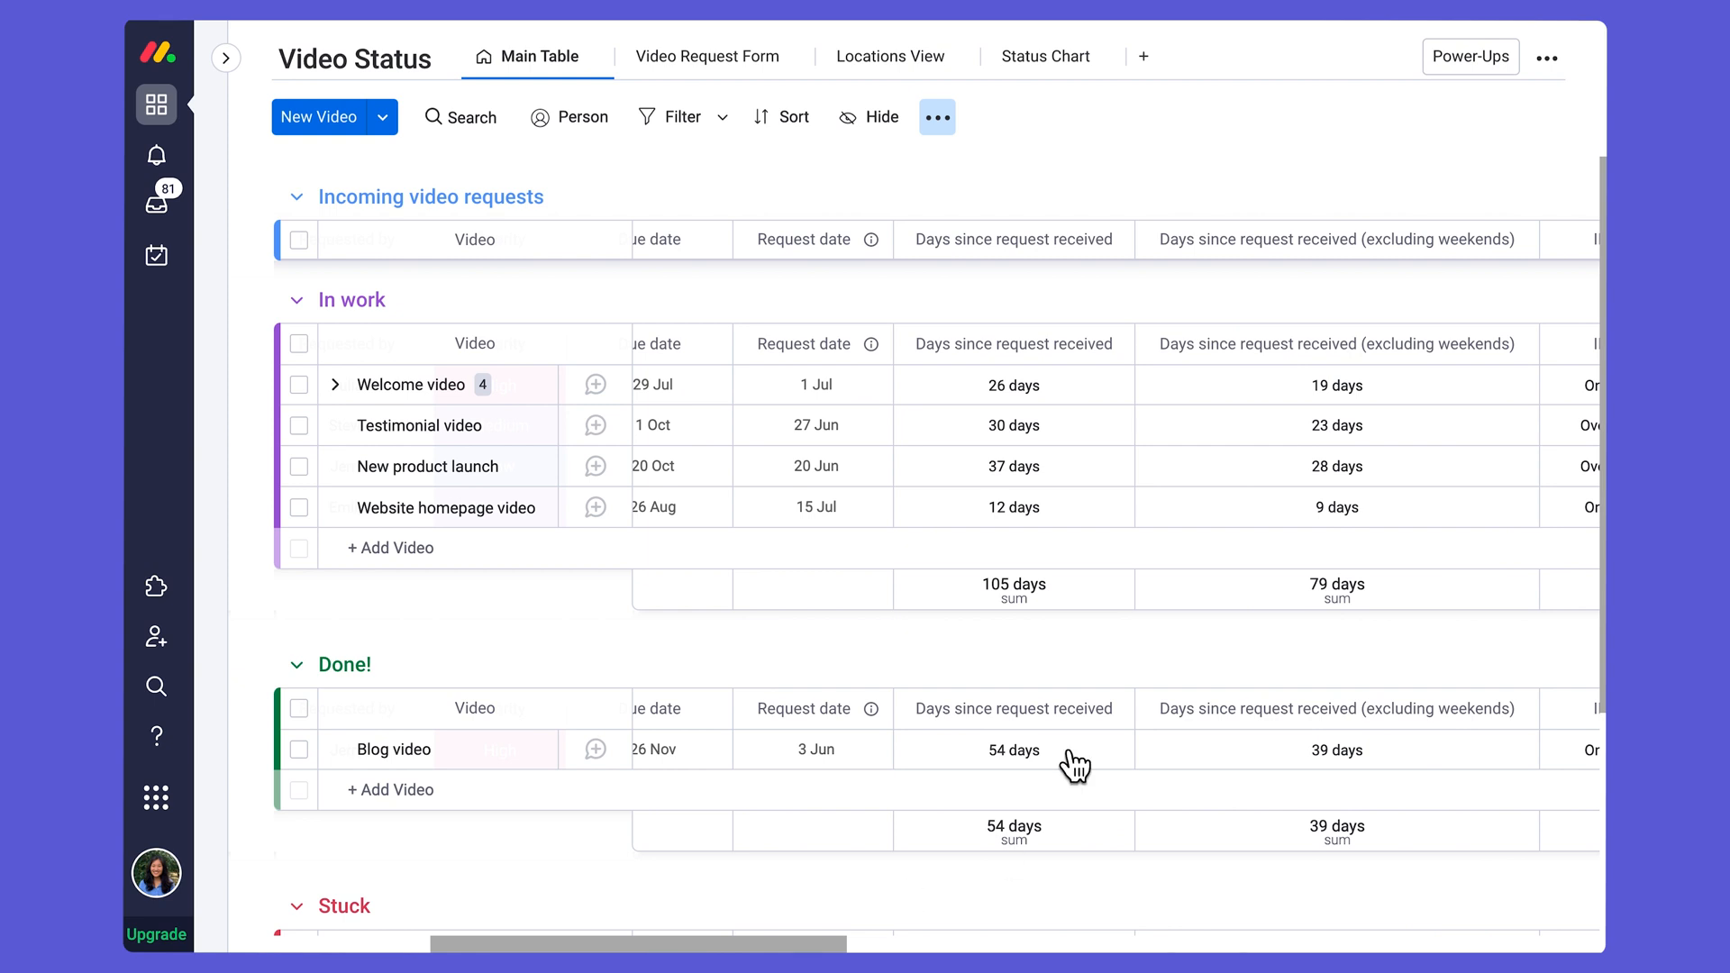
click(813, 386)
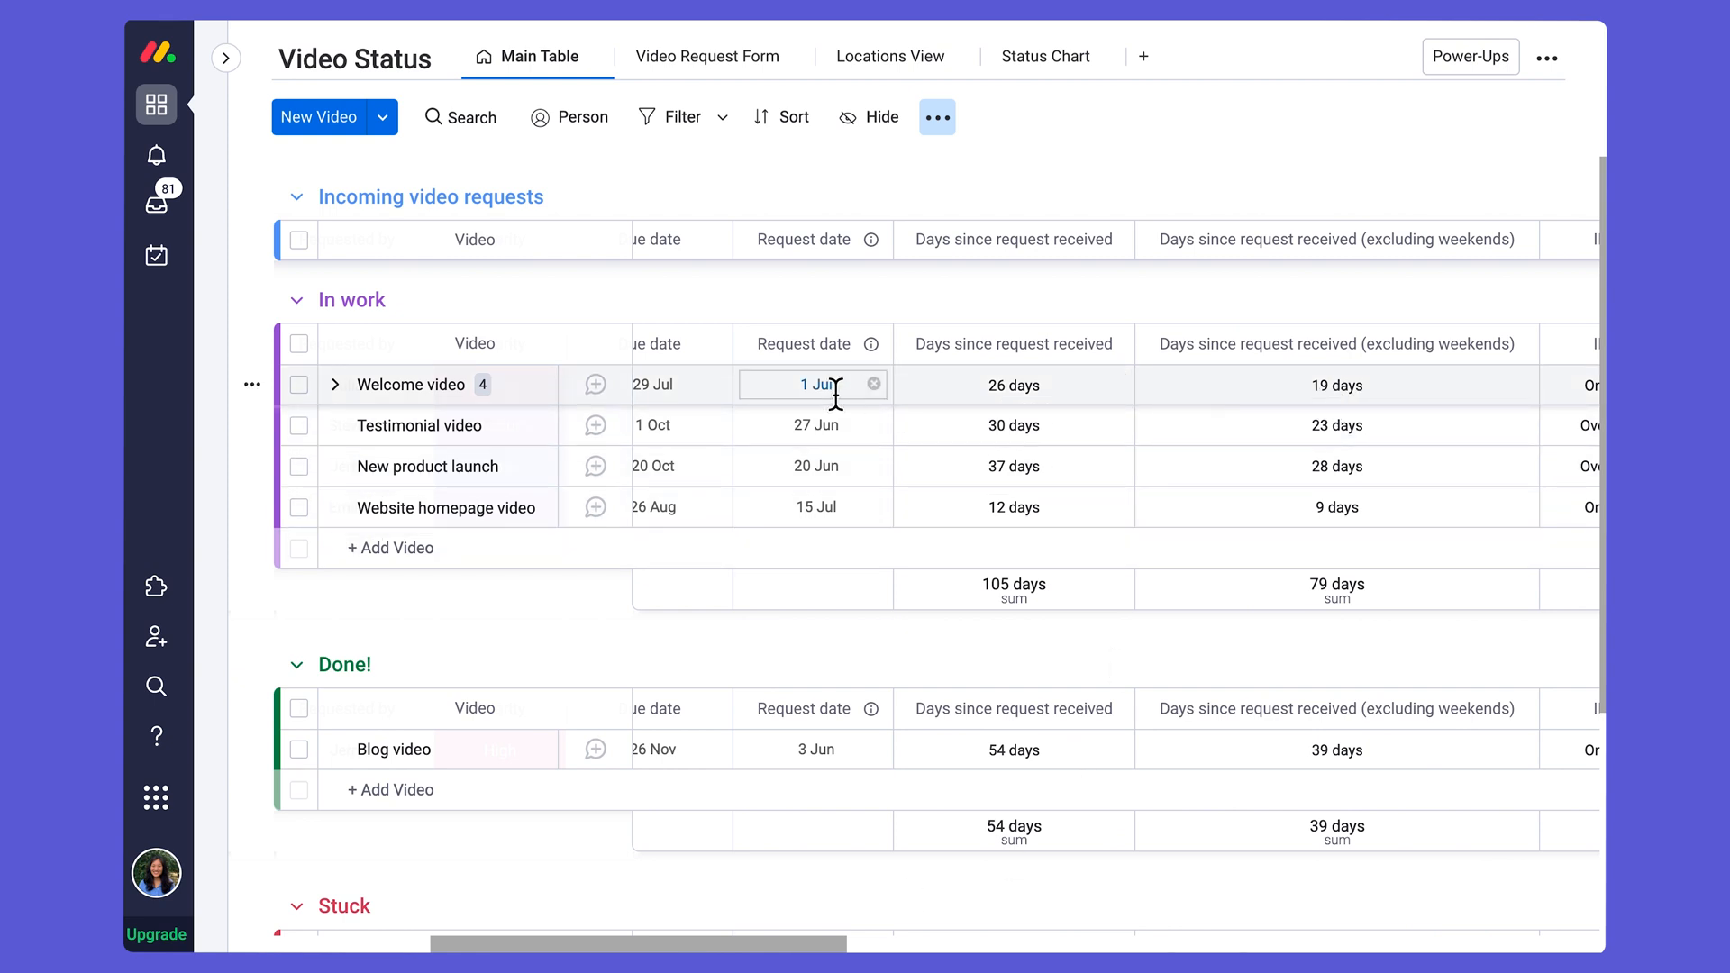
click(813, 384)
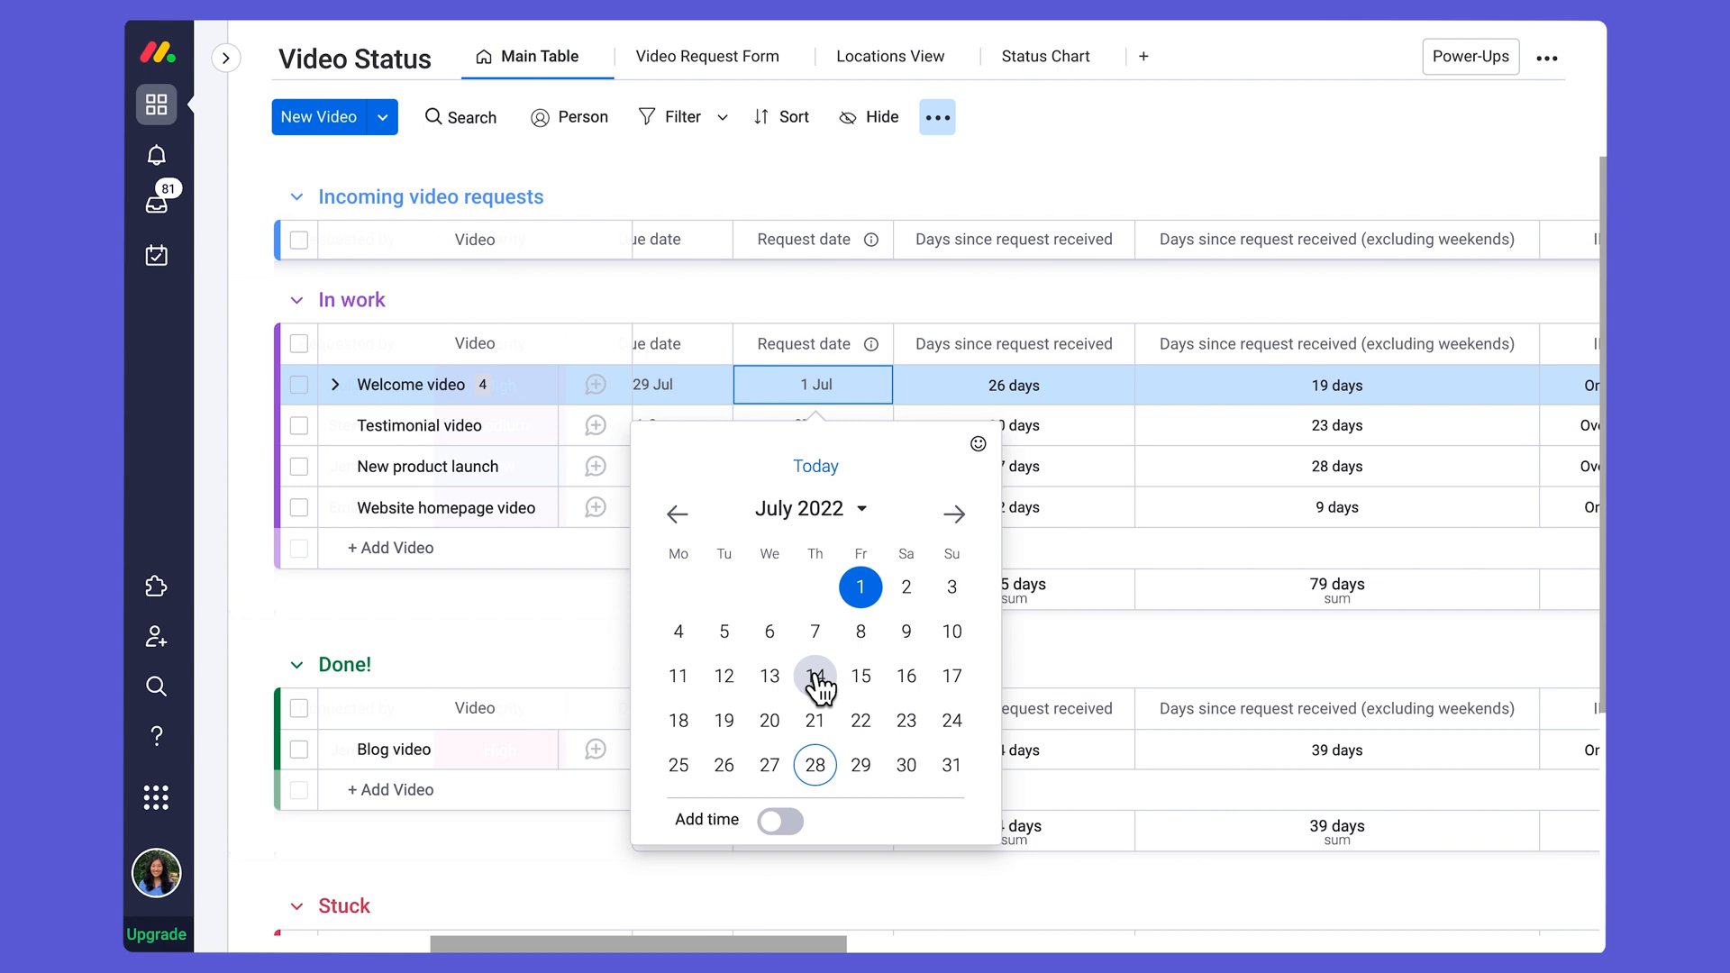
click(814, 675)
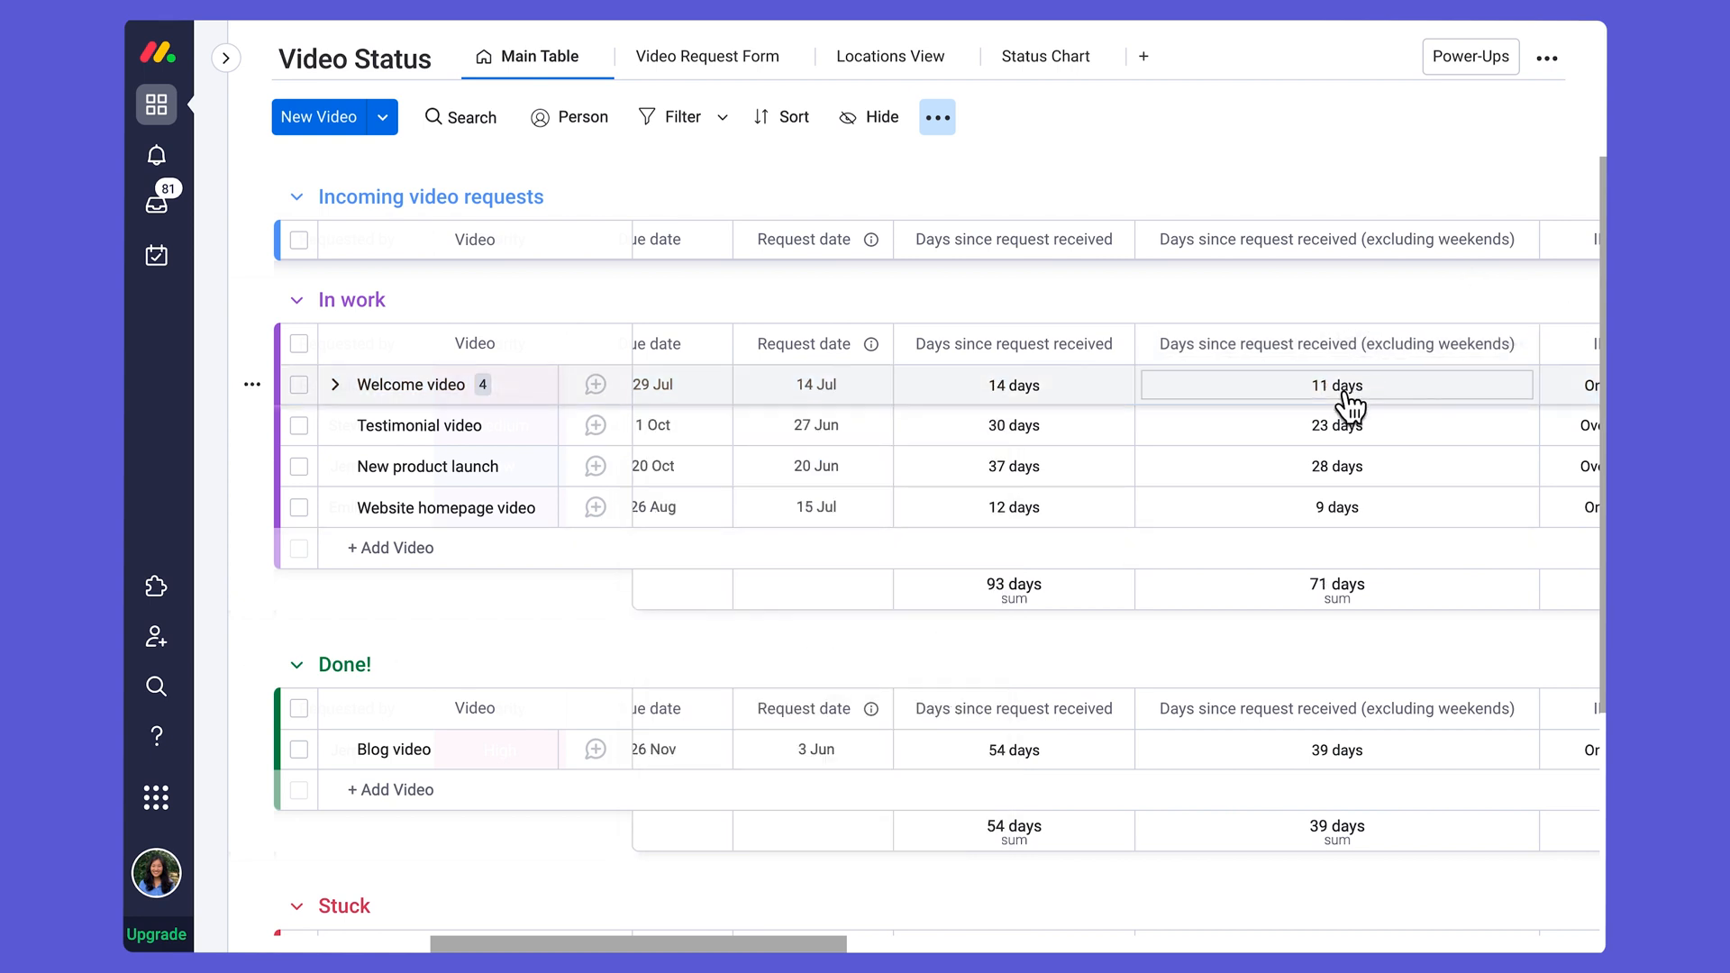
click(813, 749)
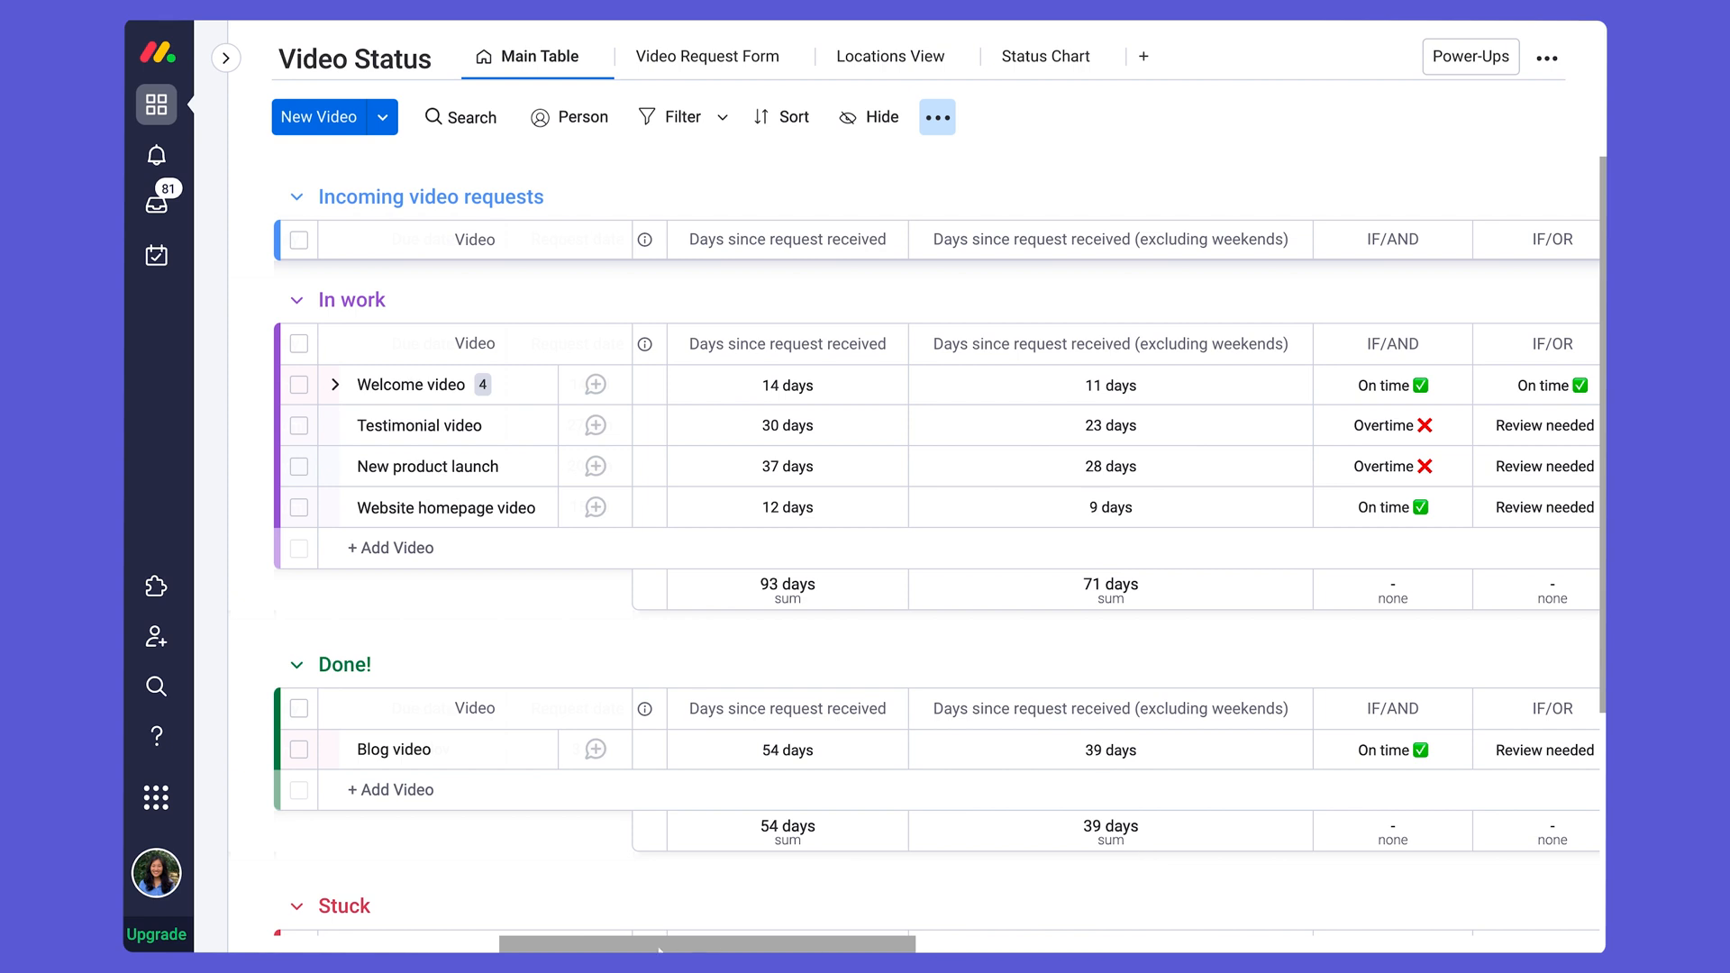
scroll(right, 3)
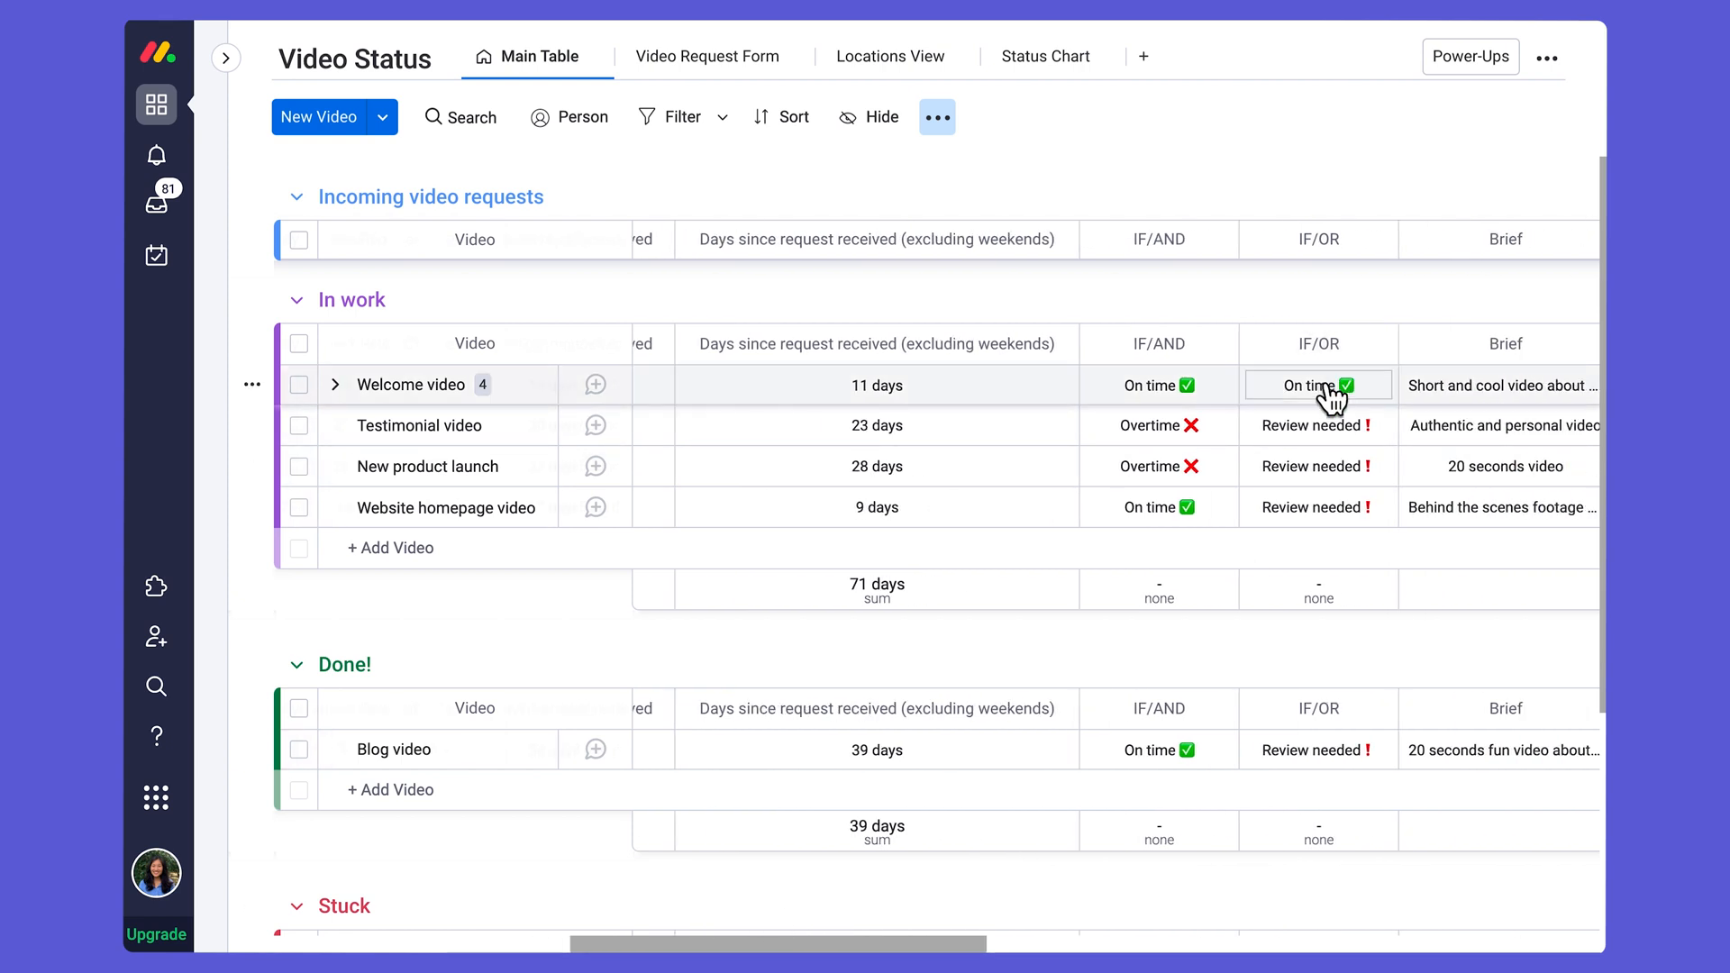
click(1316, 385)
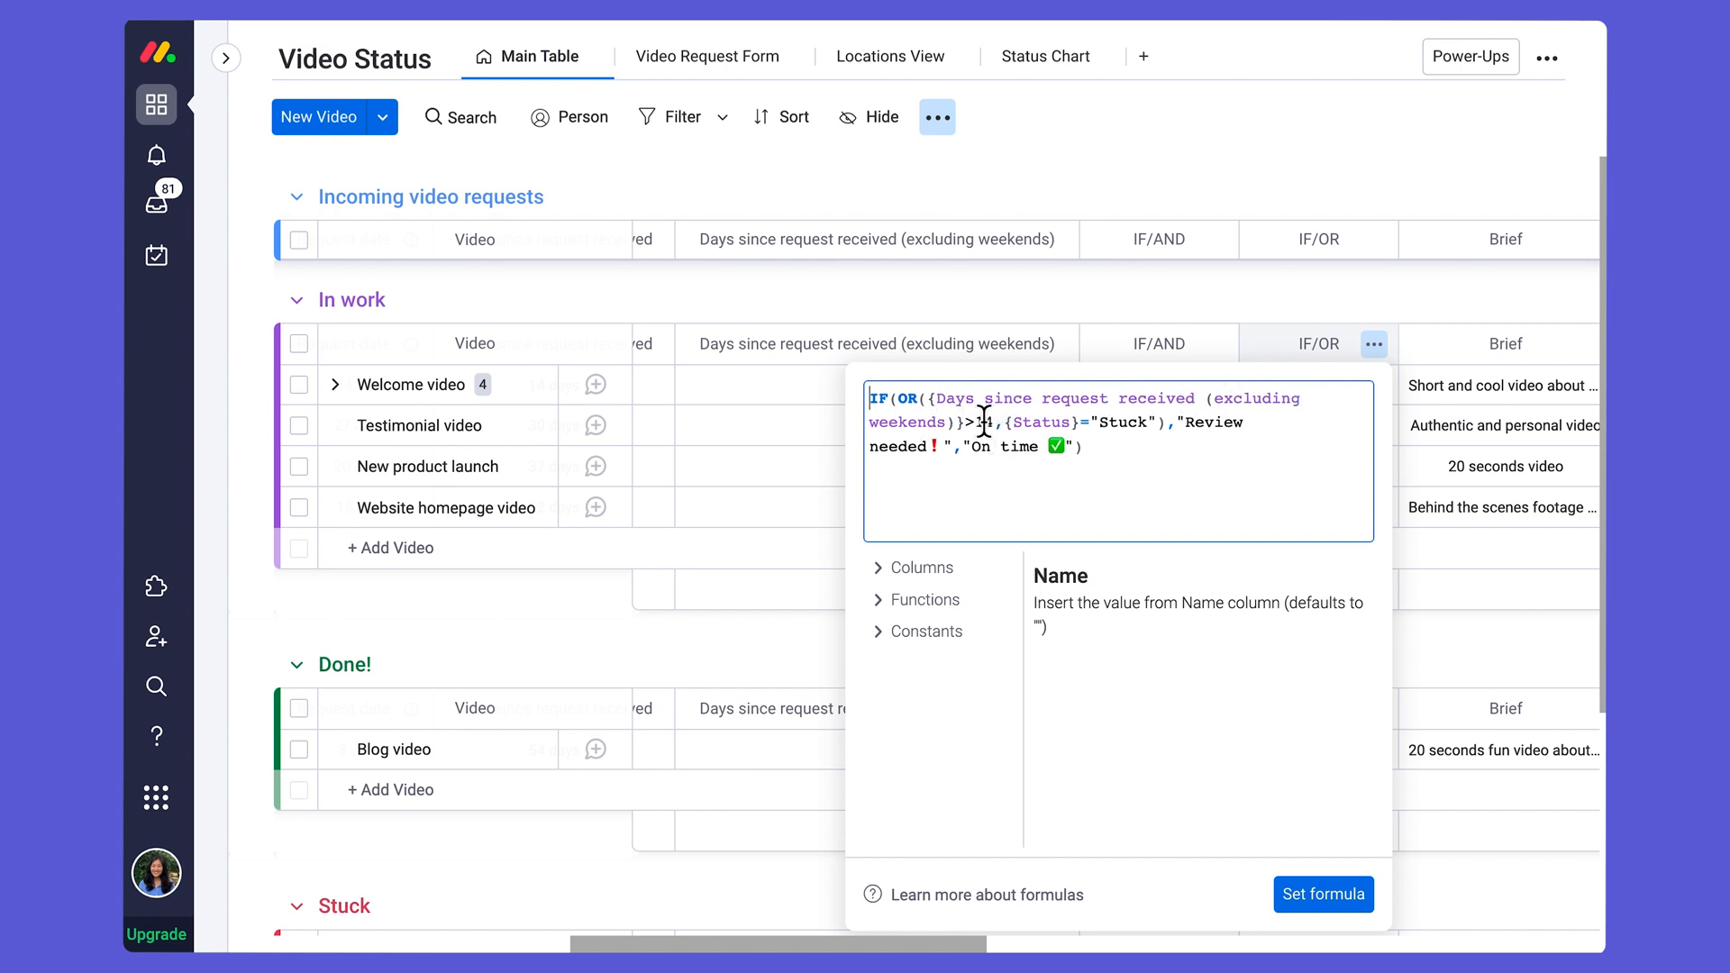
click(1322, 894)
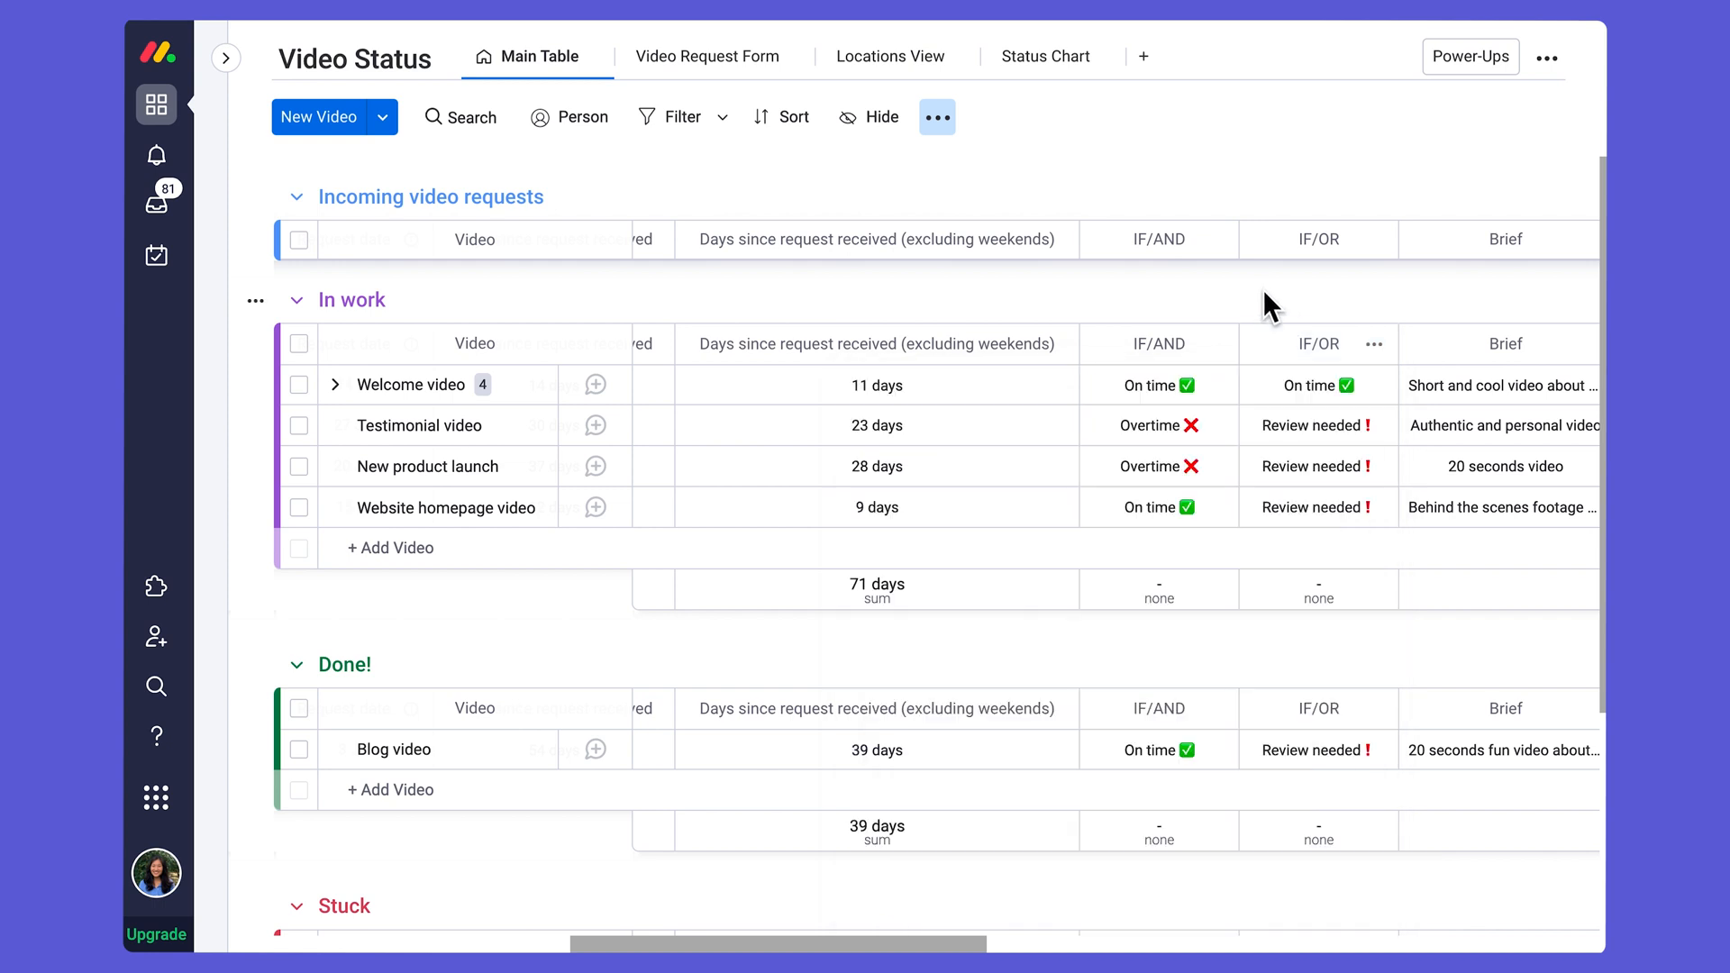
mouse_move(900, 946)
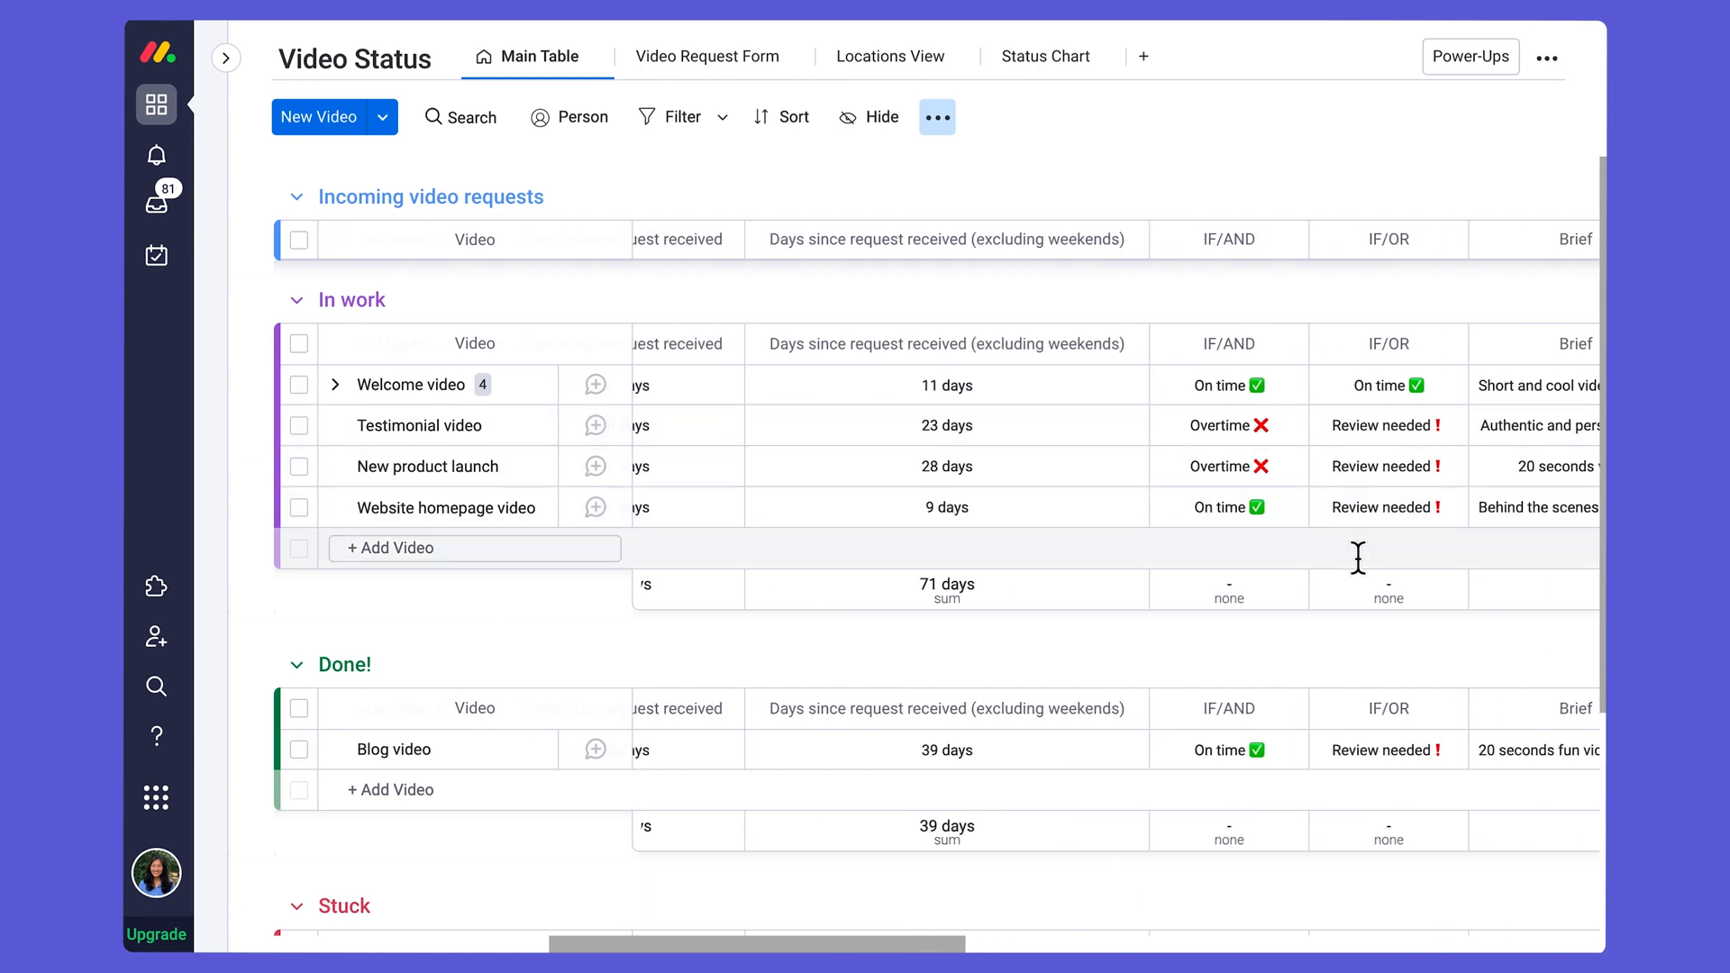
mouse_move(1567, 414)
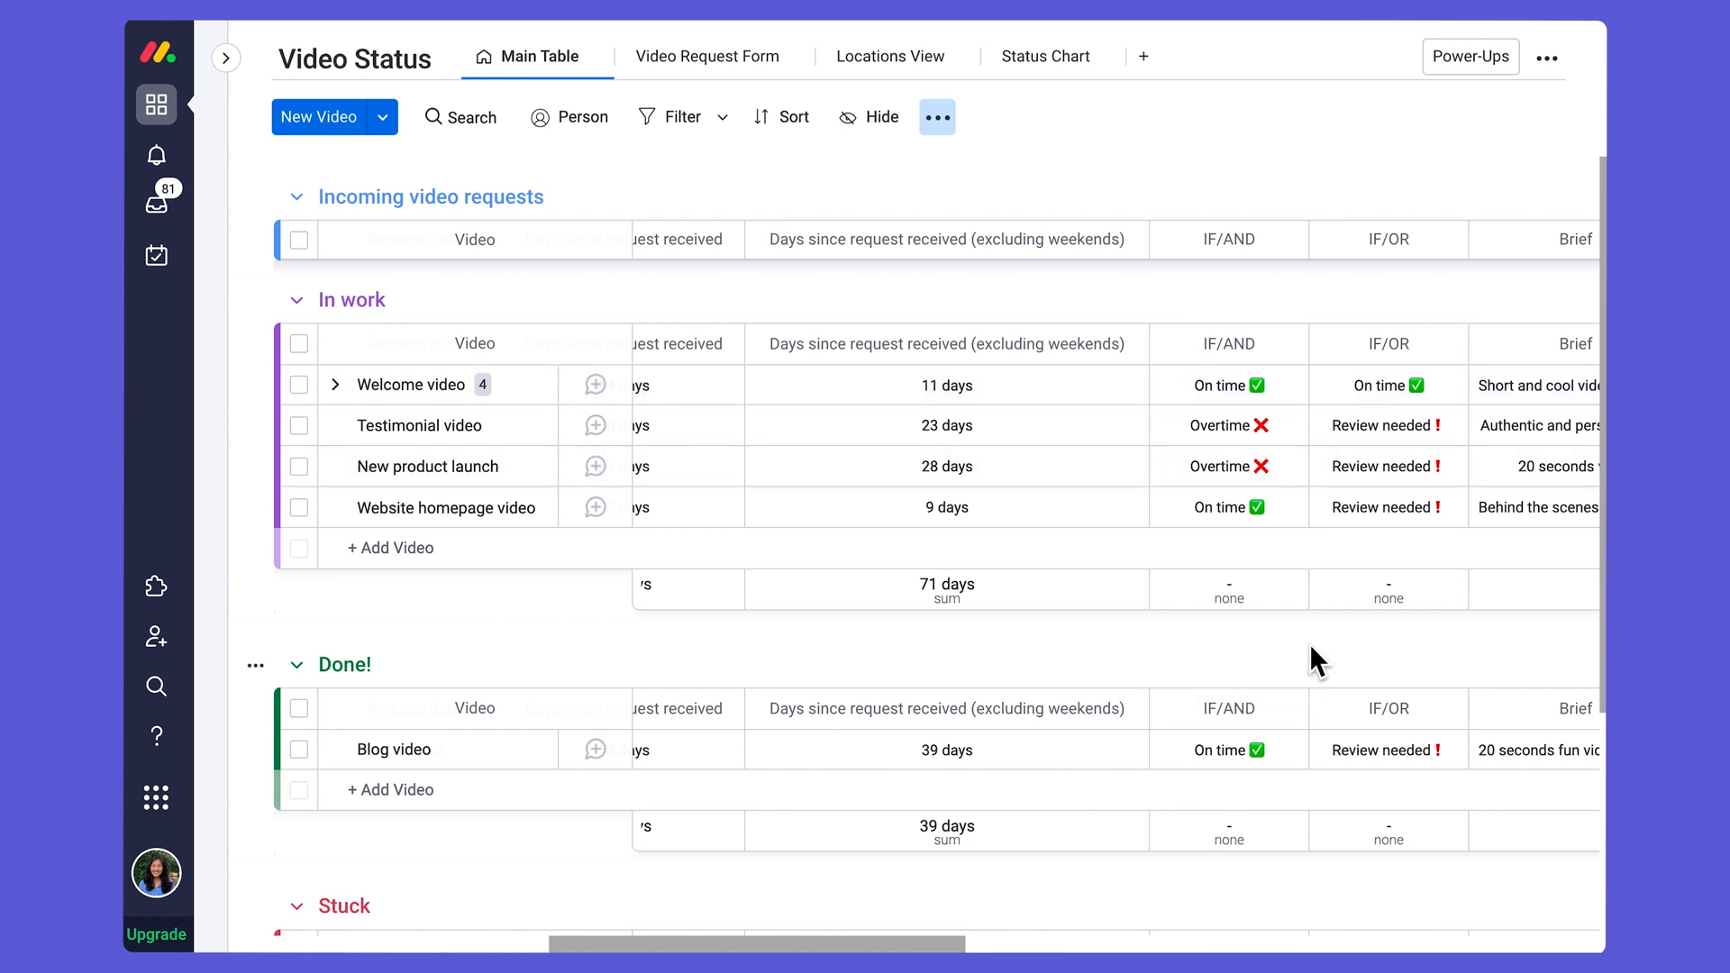
mouse_move(1302, 676)
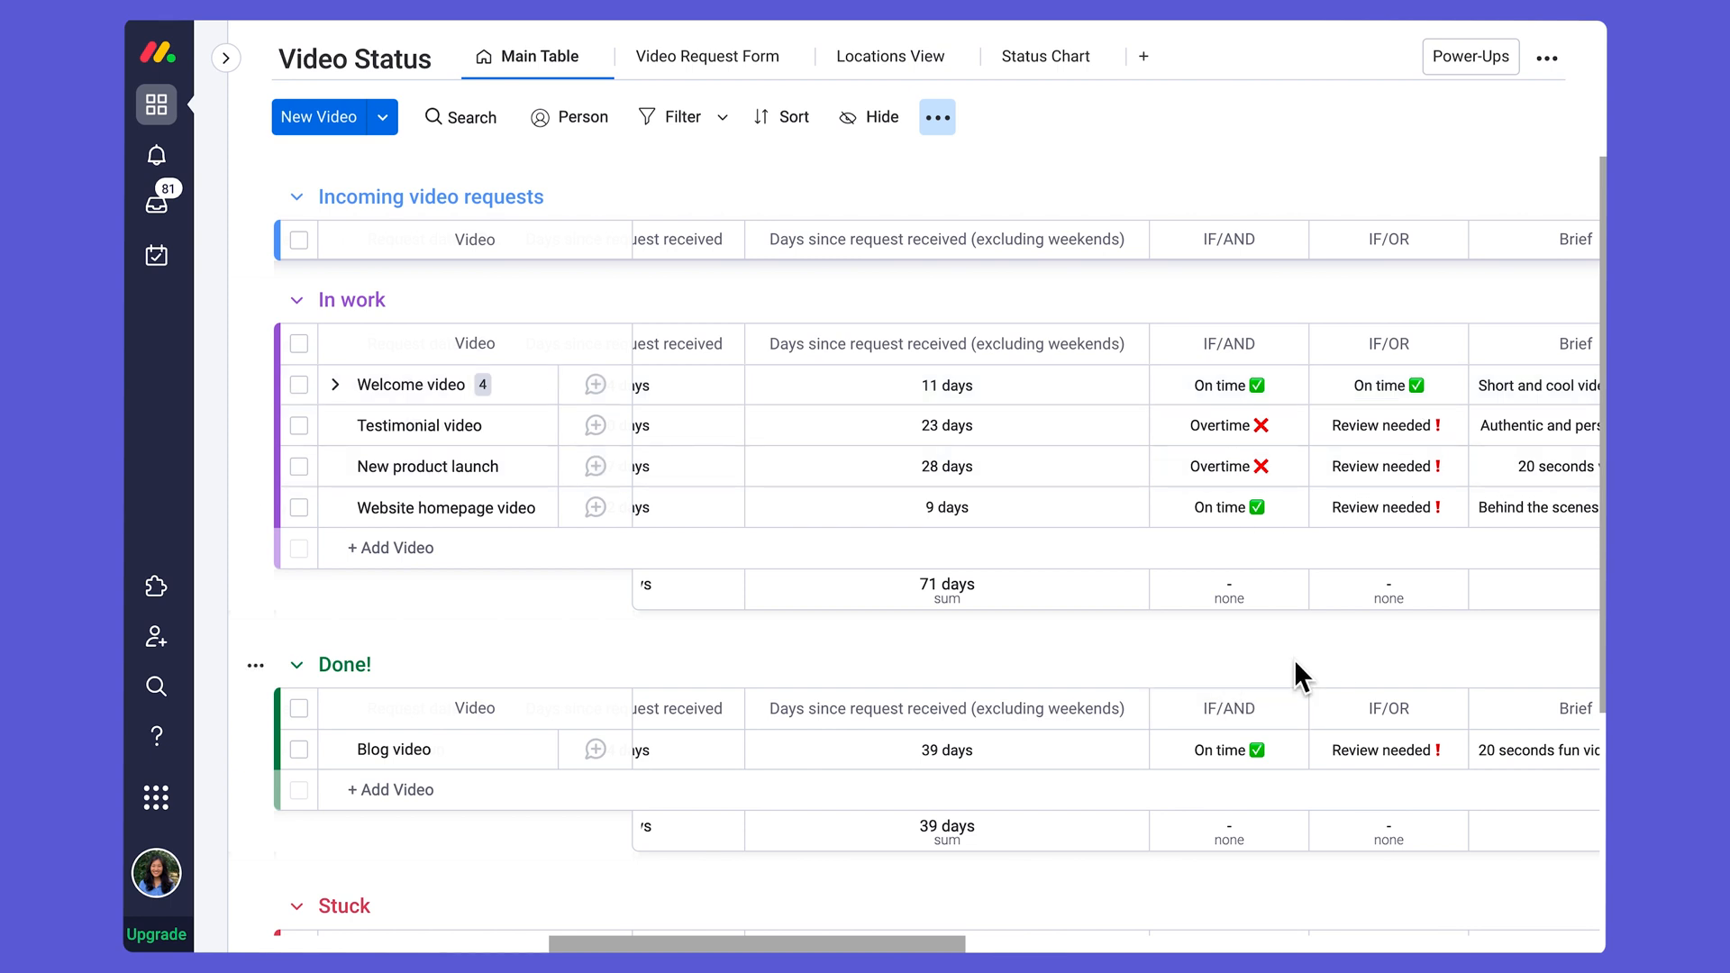